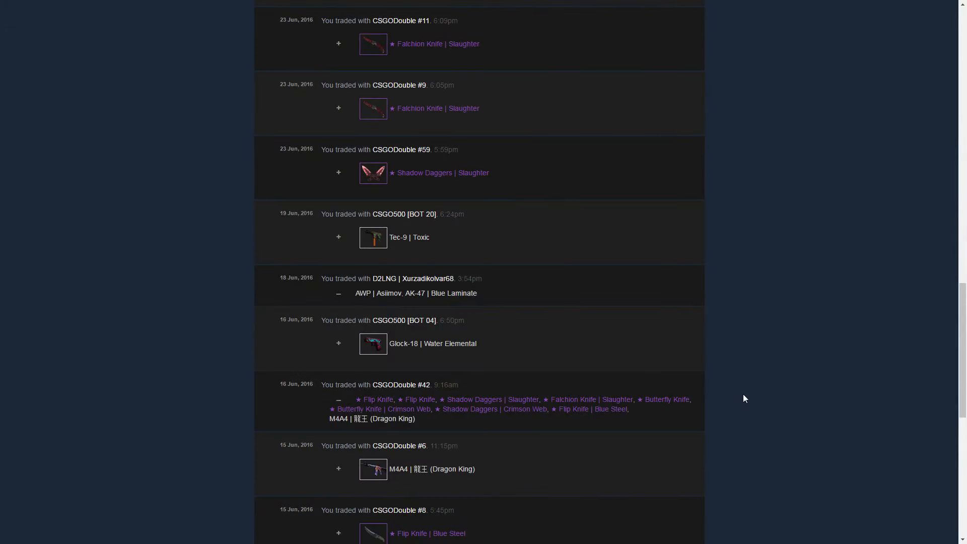
mouse_move(437, 409)
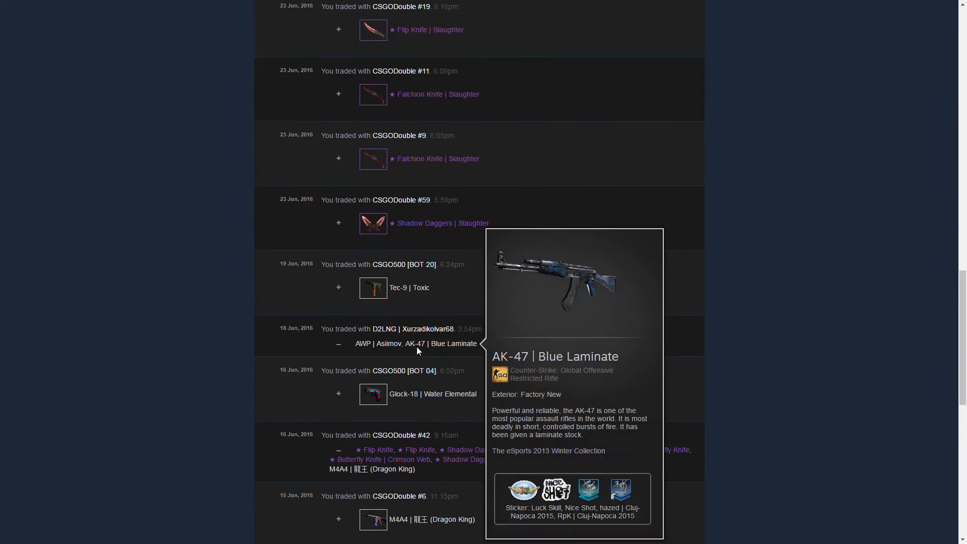
mouse_move(427, 205)
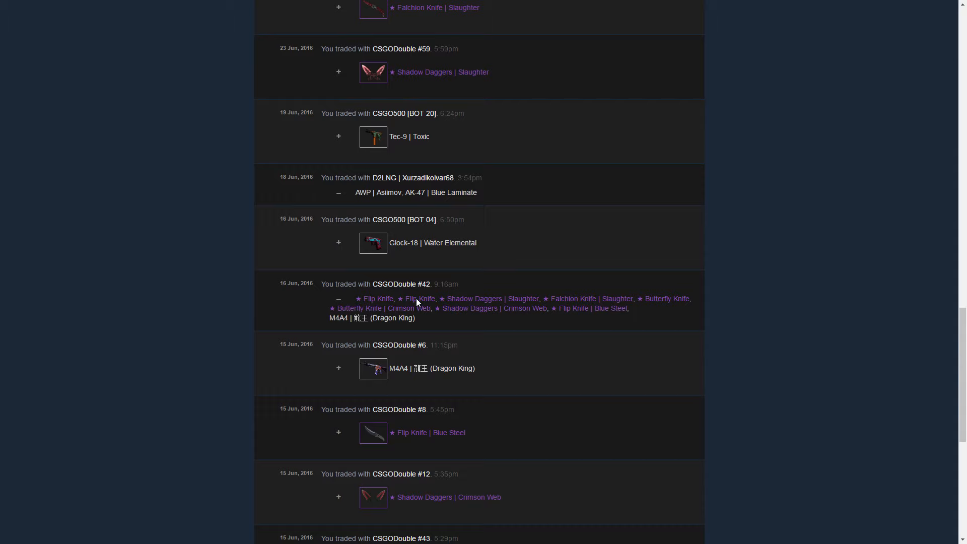
- Scroll the Steam trade history to the early-July trades with CSGODouble bots, checking the Bayonet Fade details
scroll("up", 3)
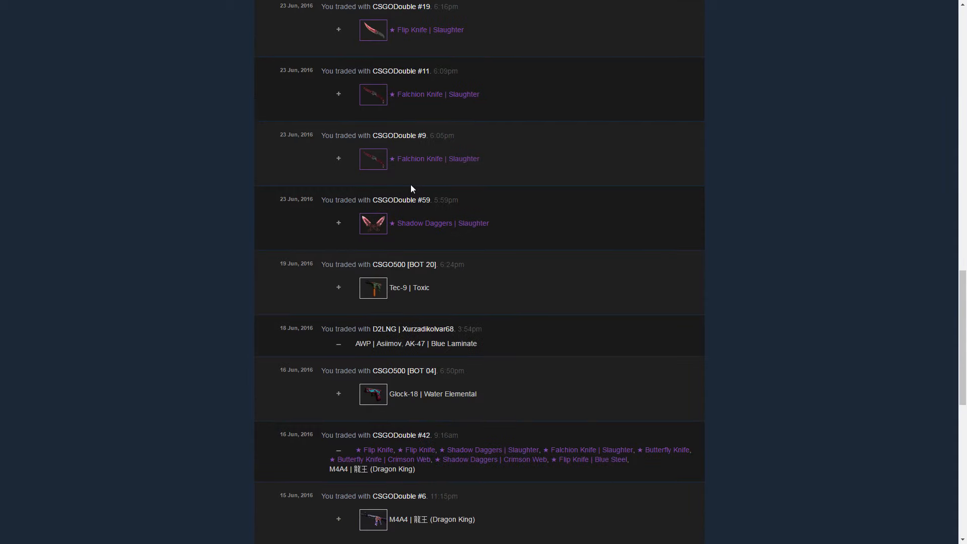
scroll("down", 3)
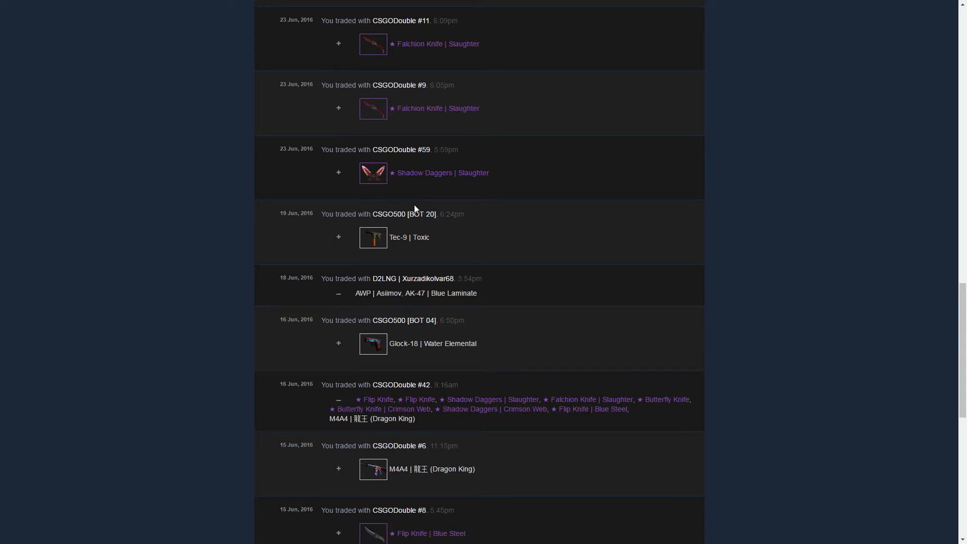
scroll("up", 3)
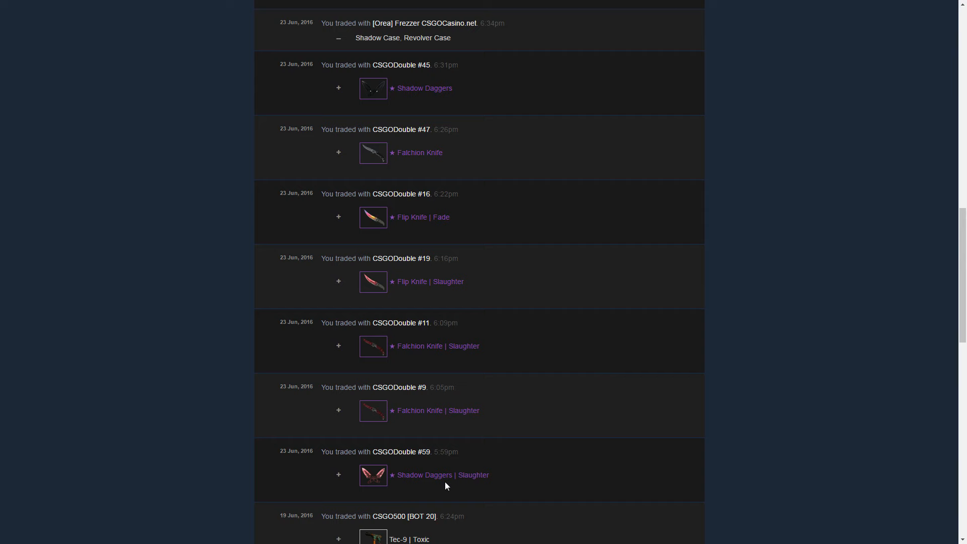
mouse_move(443, 475)
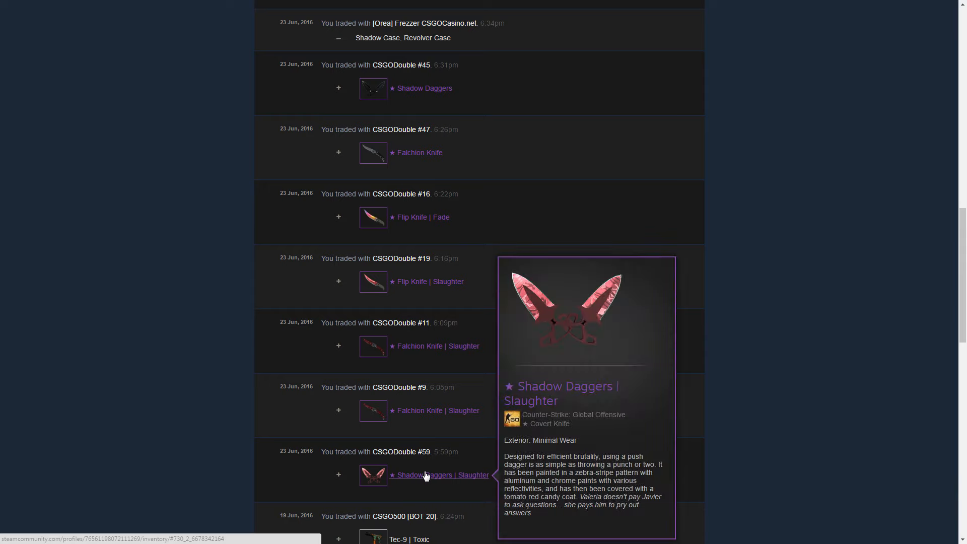
mouse_move(416, 356)
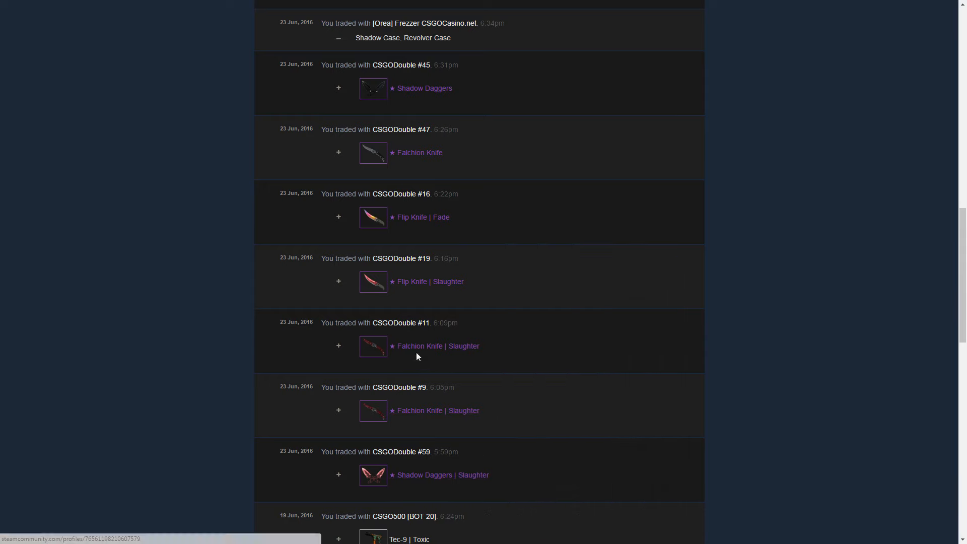
mouse_move(430, 281)
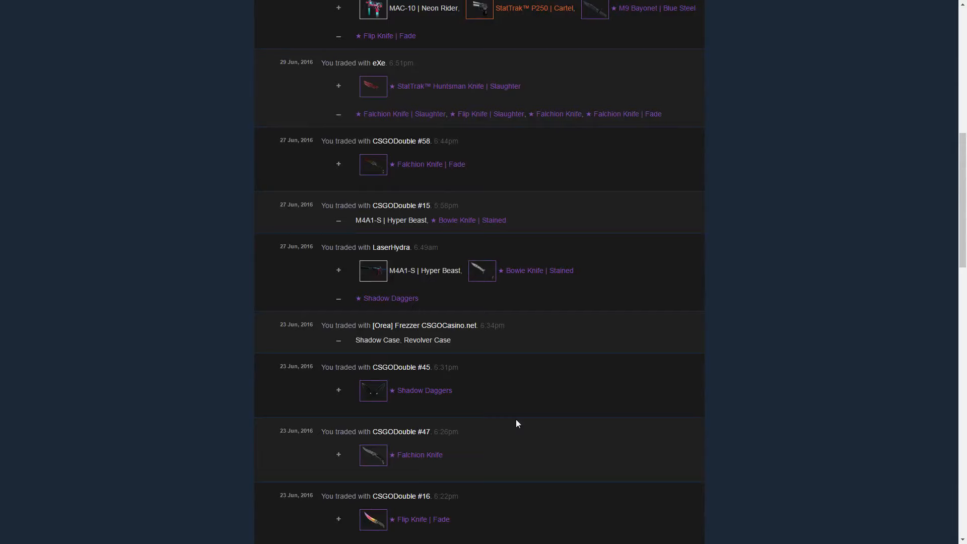
mouse_move(424, 390)
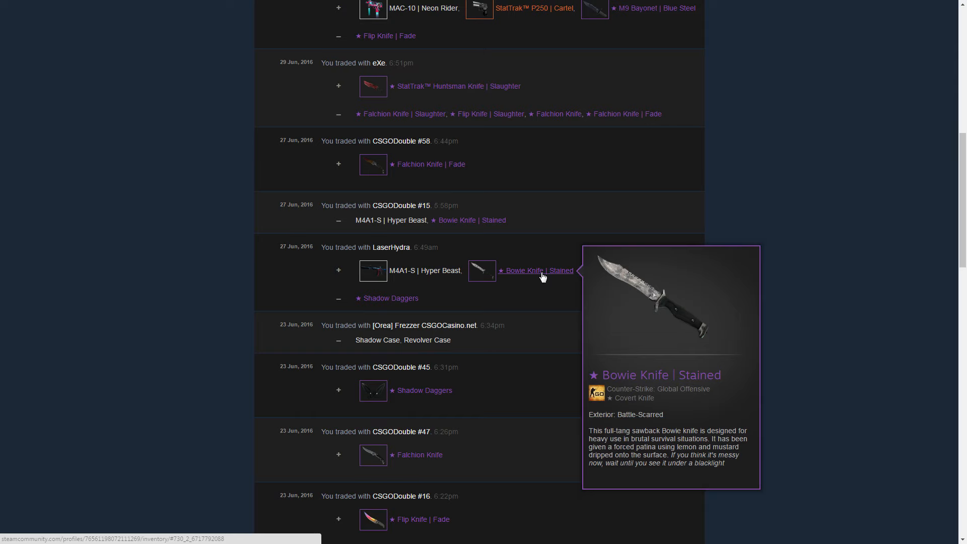
mouse_move(424, 270)
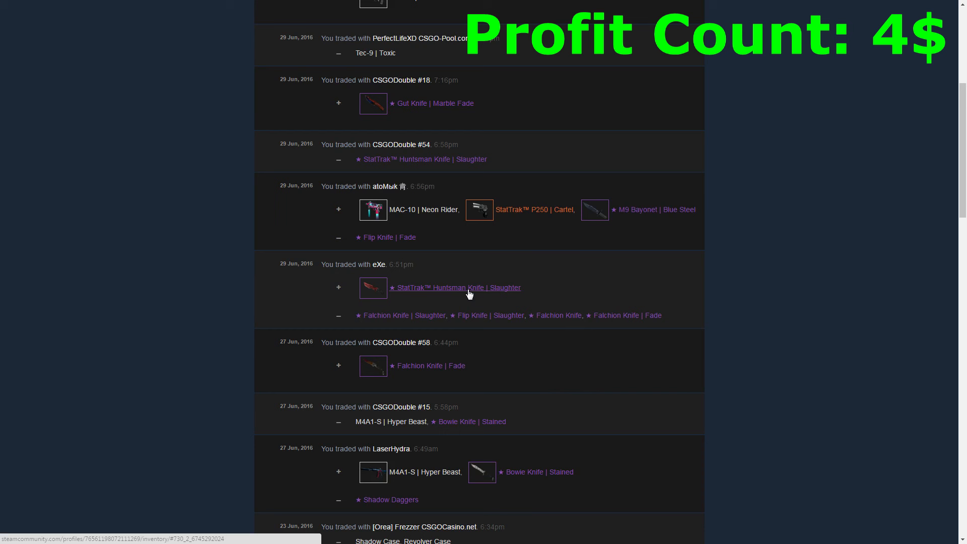
mouse_move(457, 288)
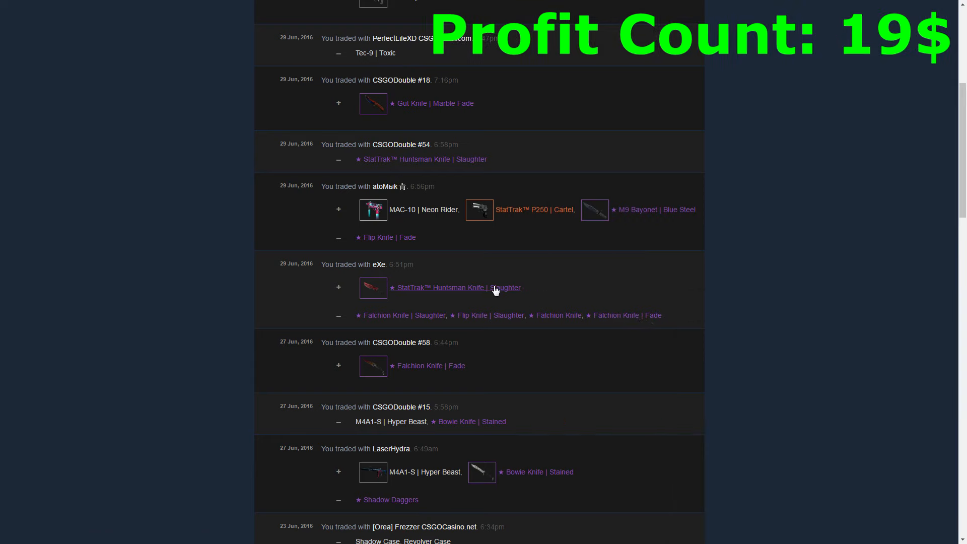
mouse_move(451, 288)
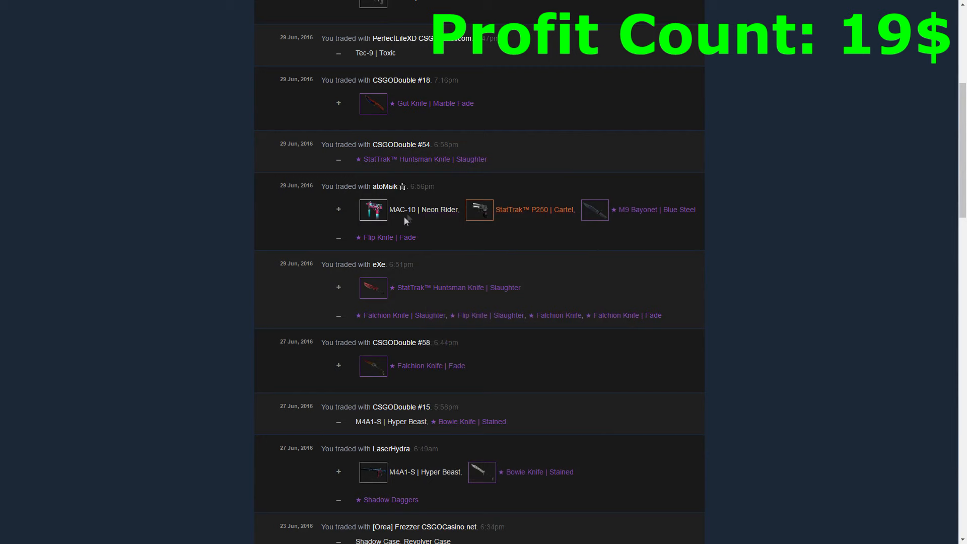
mouse_move(635, 210)
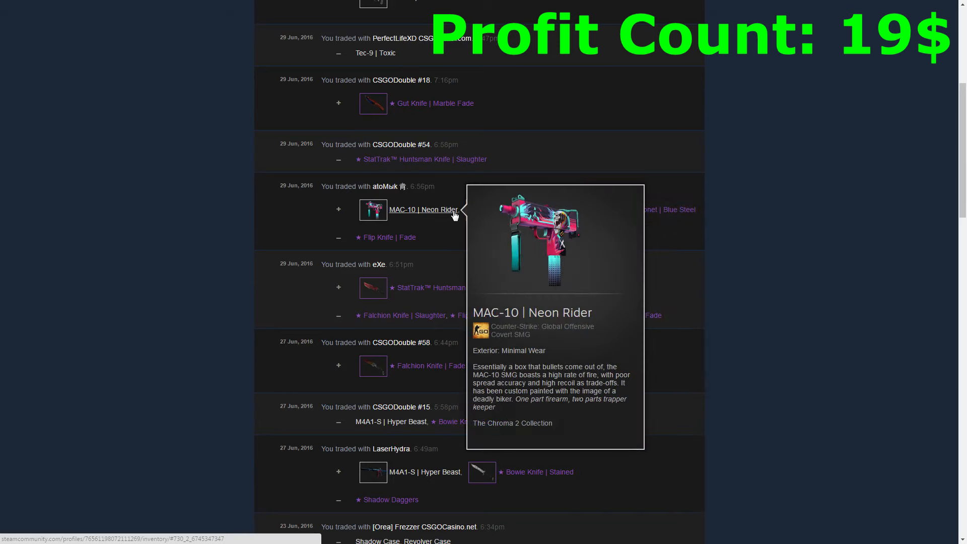
scroll("down", 3)
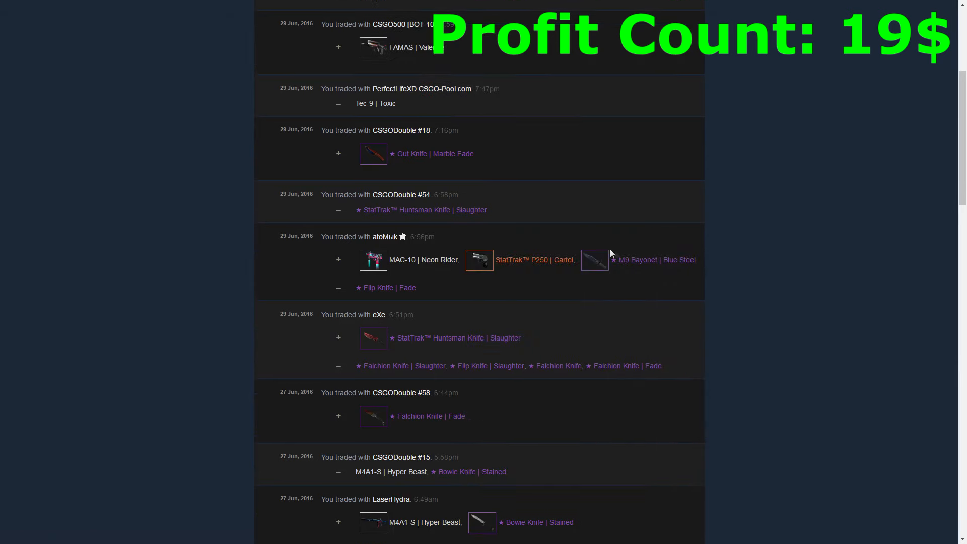
mouse_move(423, 260)
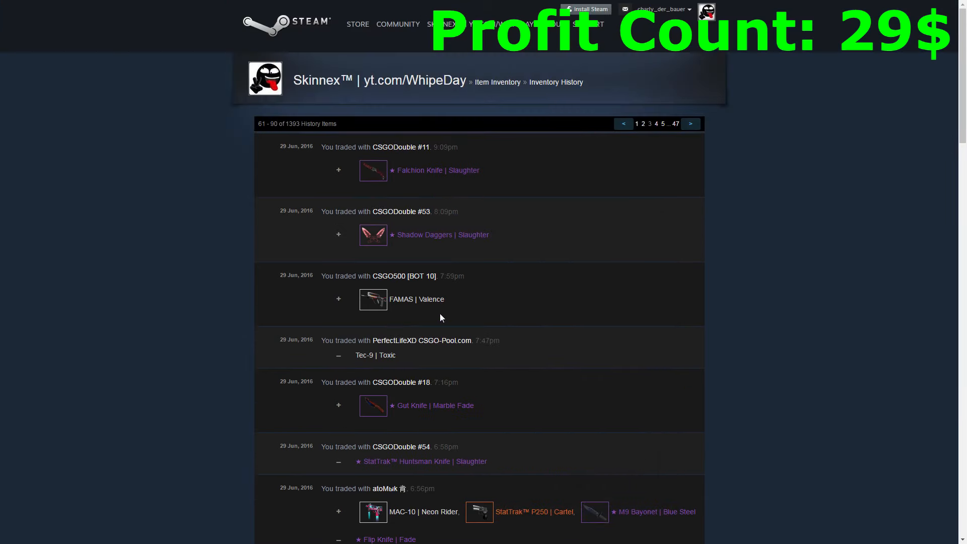
- Scroll on to page 2 of the history, reaching the 2–3 July trades including the Shadow Daggers Fade and Slaughter knives
scroll("down", 3)
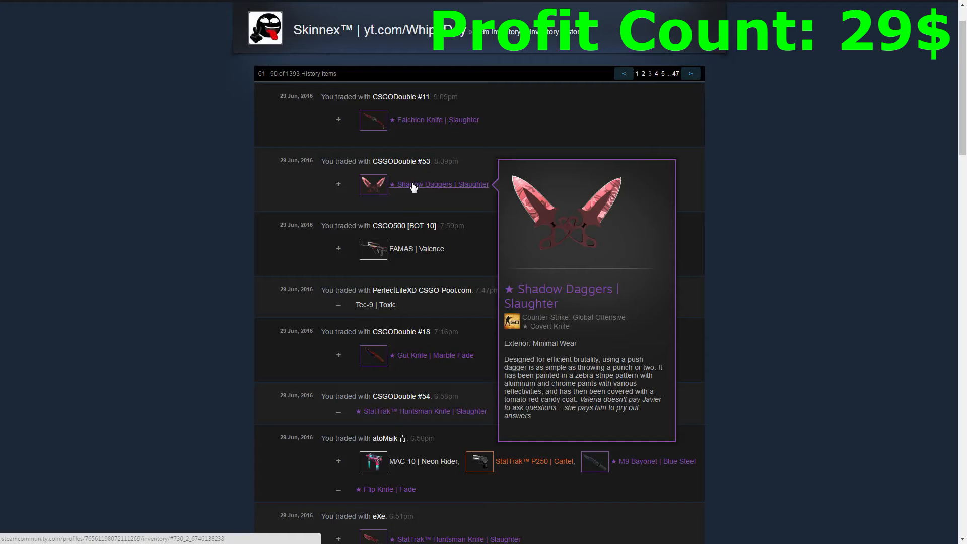
mouse_move(436, 121)
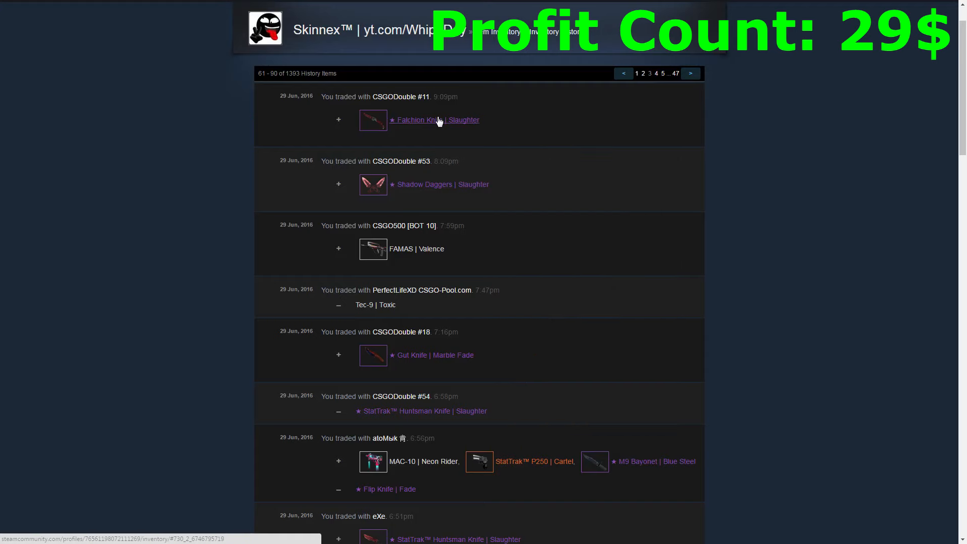
scroll("down", 3)
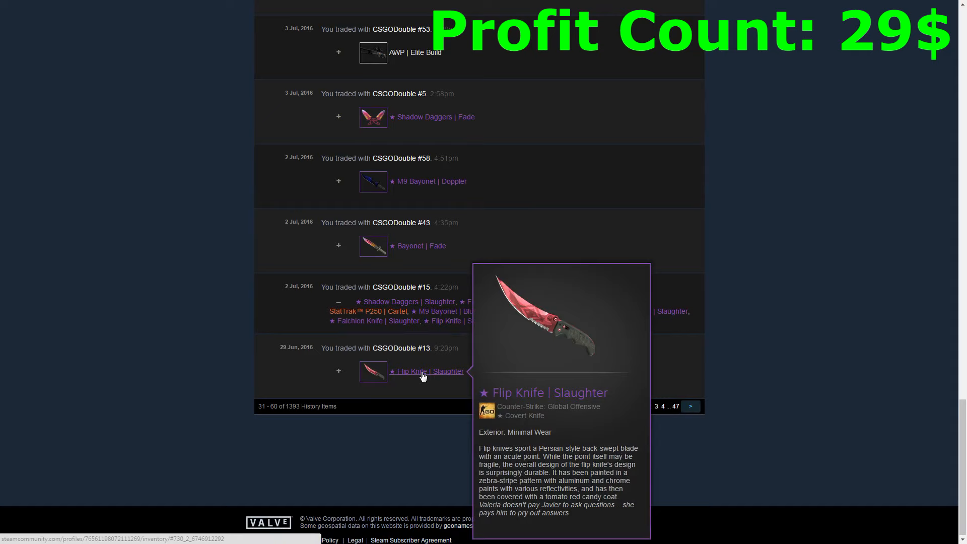
scroll("down", 3)
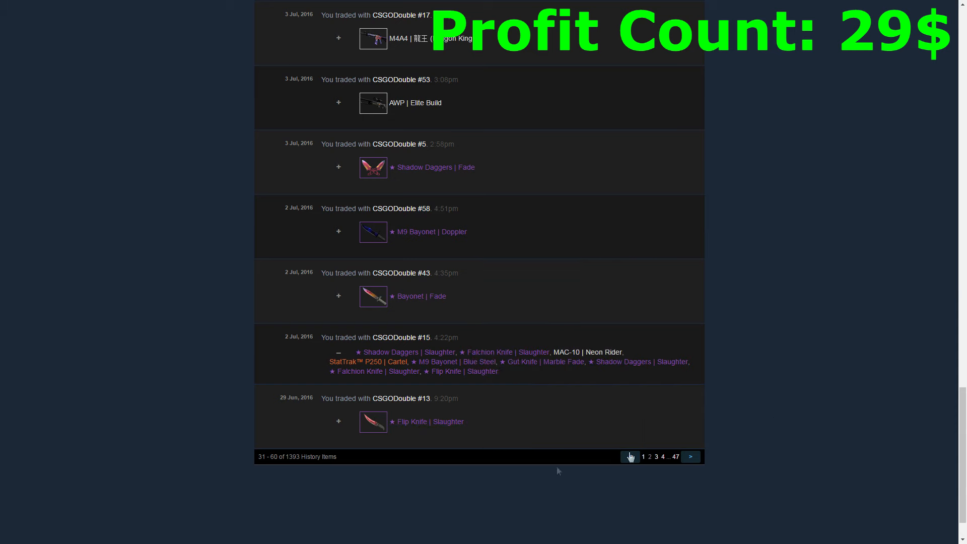
mouse_move(428, 421)
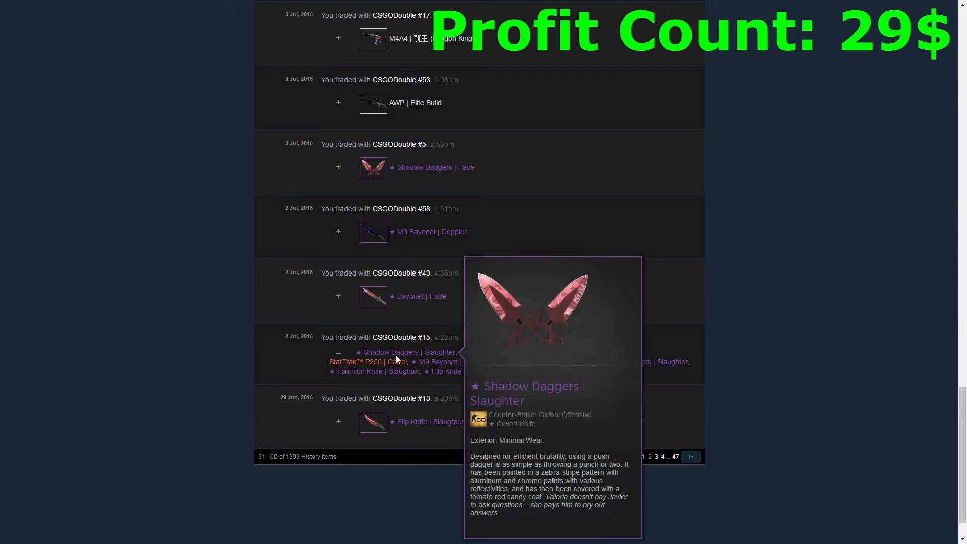
mouse_move(401, 351)
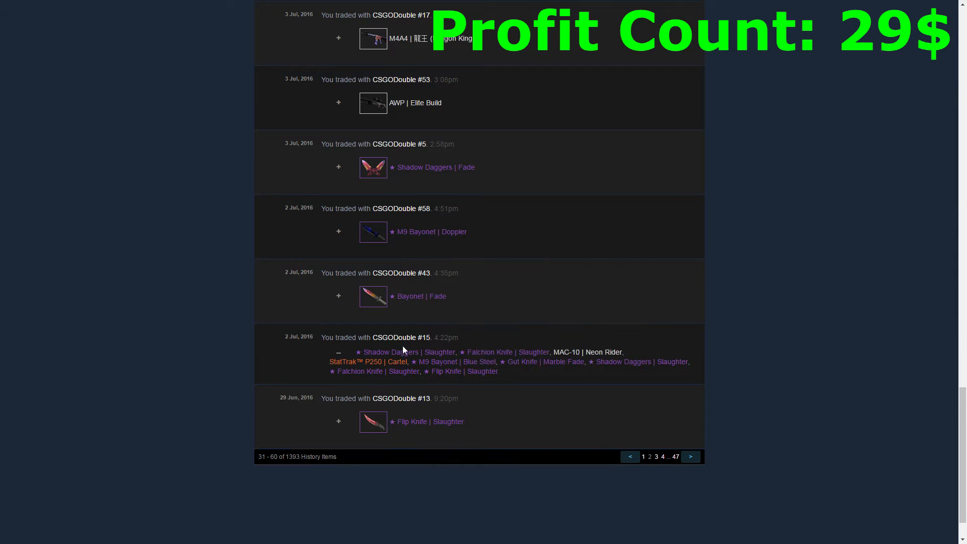
scroll("down", 3)
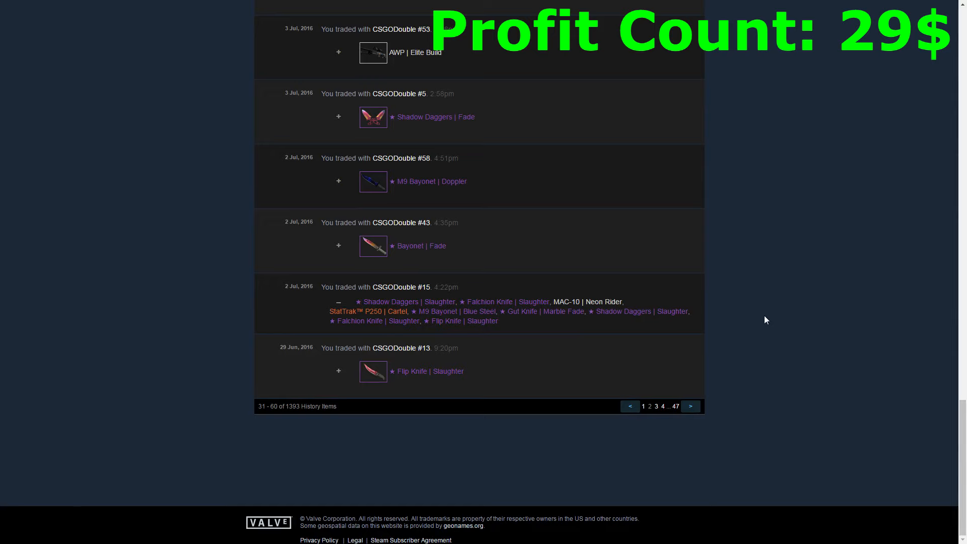
mouse_move(360, 321)
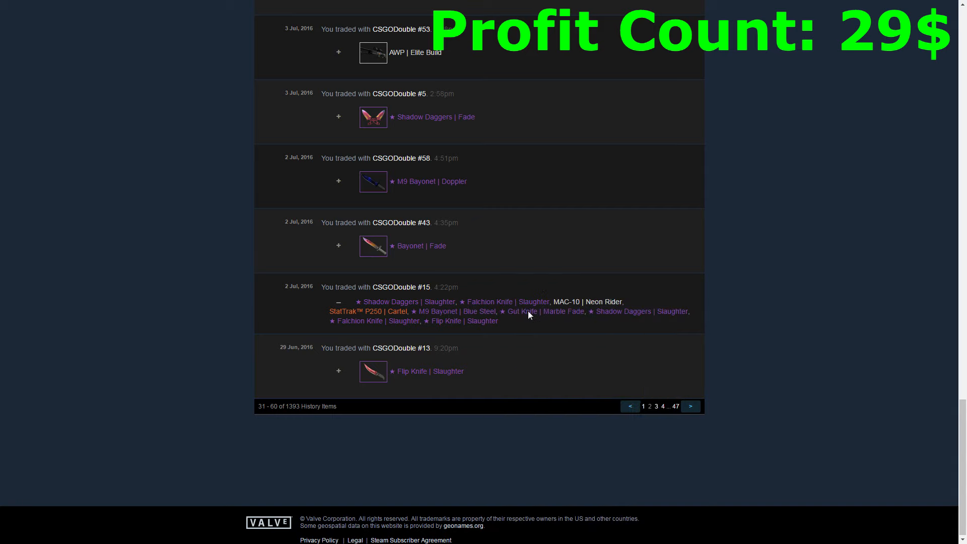
mouse_move(377, 301)
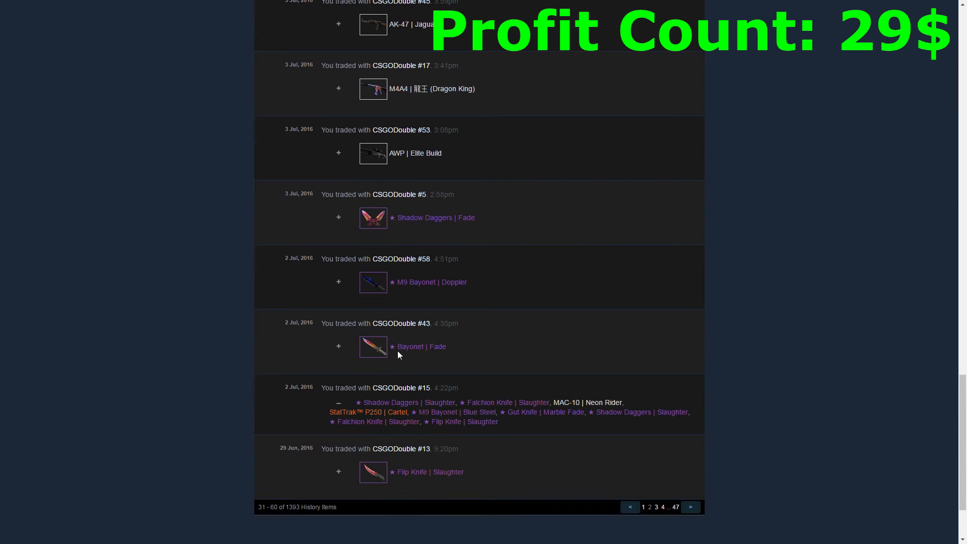
mouse_move(420, 346)
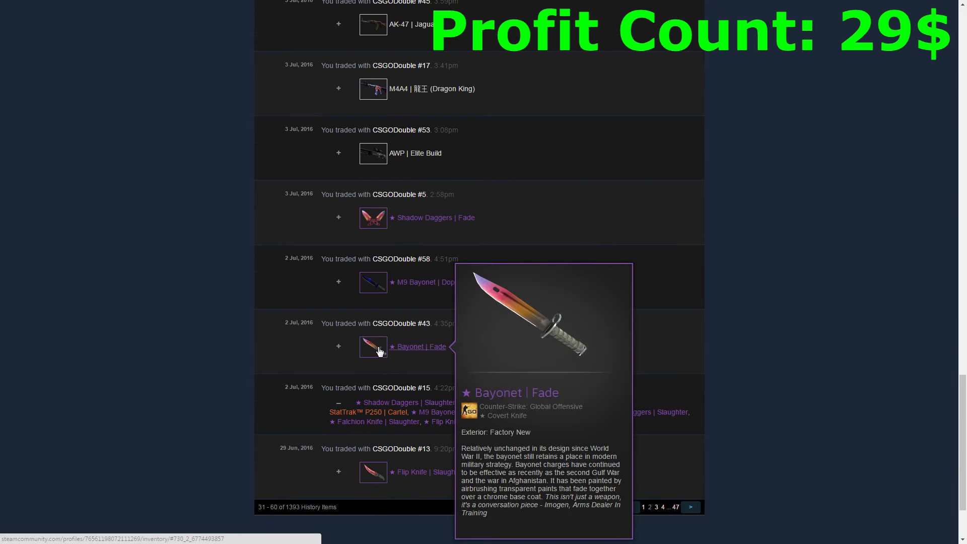
mouse_move(377, 285)
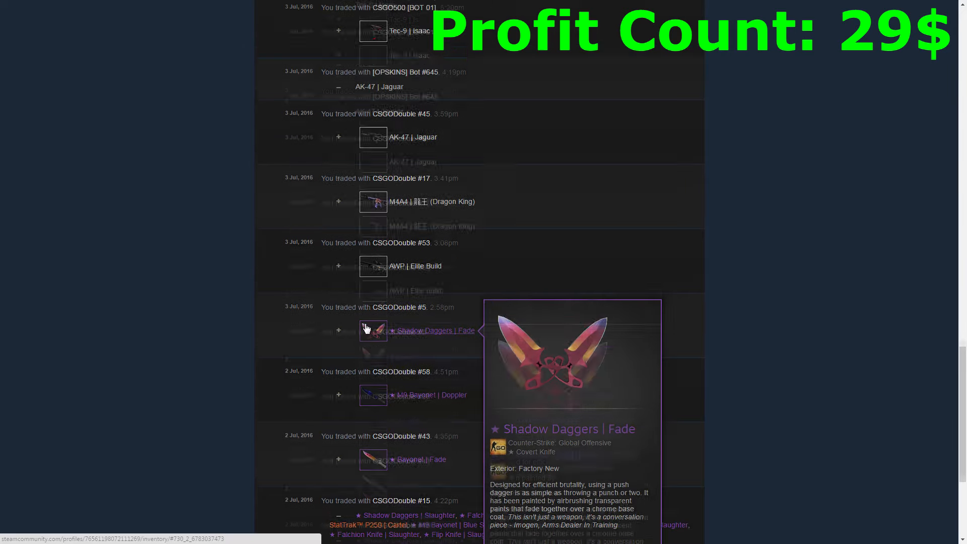
- Scroll back to the 3 July csgobig.com trade exchanging the Bayonet Fade for several knives and rifles, viewing their tooltips
scroll("up", 3)
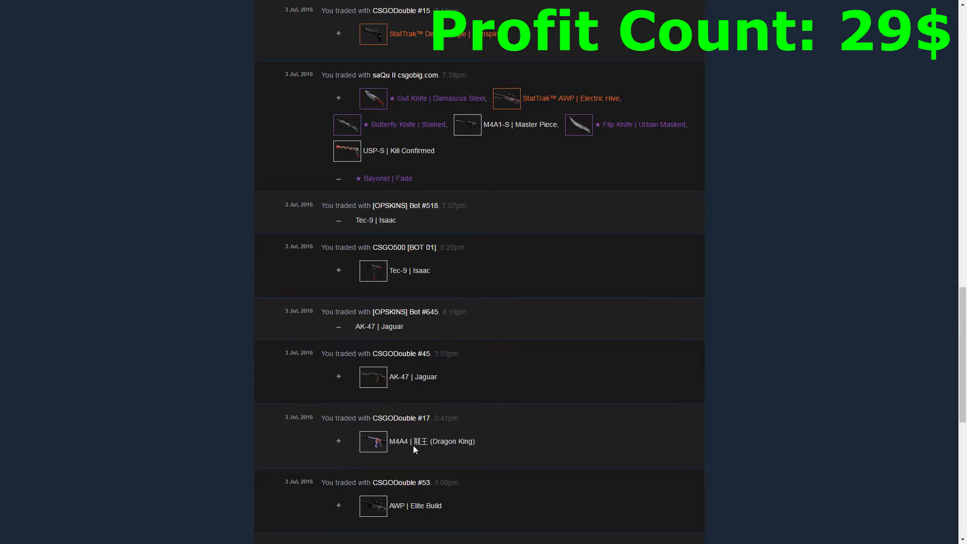
scroll("up", 3)
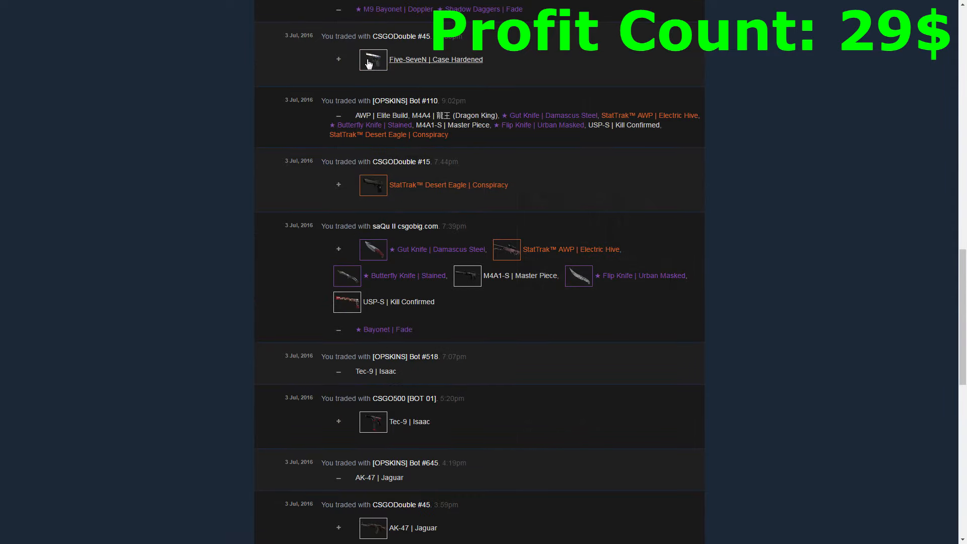
scroll("down", 3)
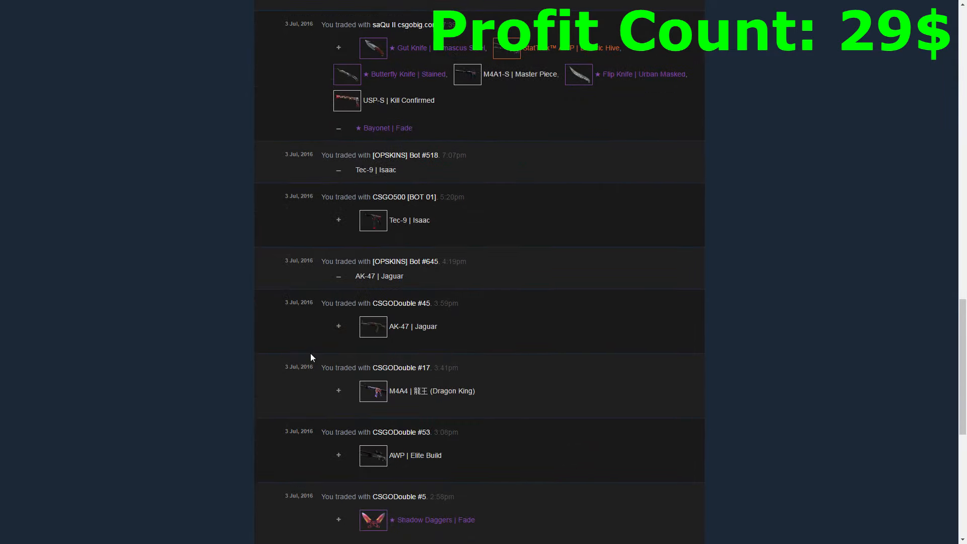
scroll("up", 3)
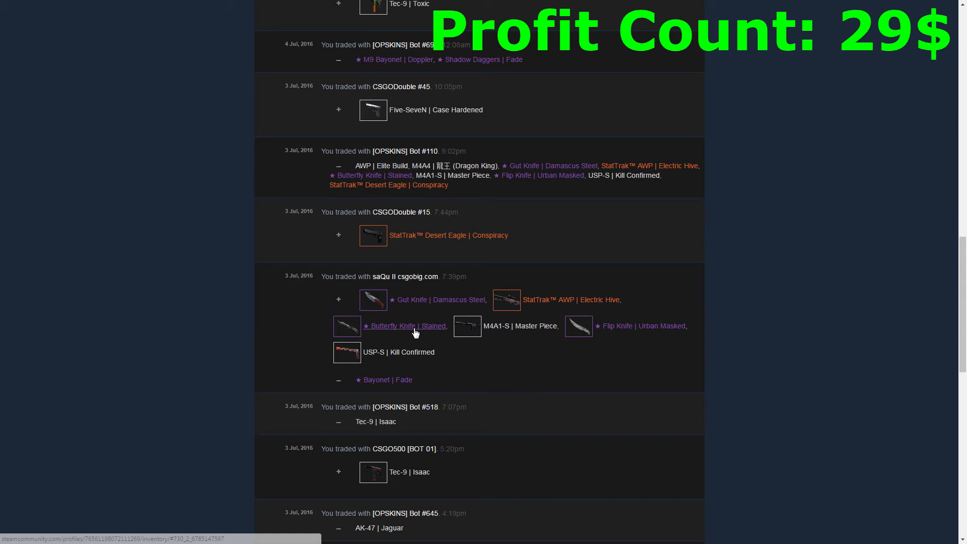
mouse_move(474, 361)
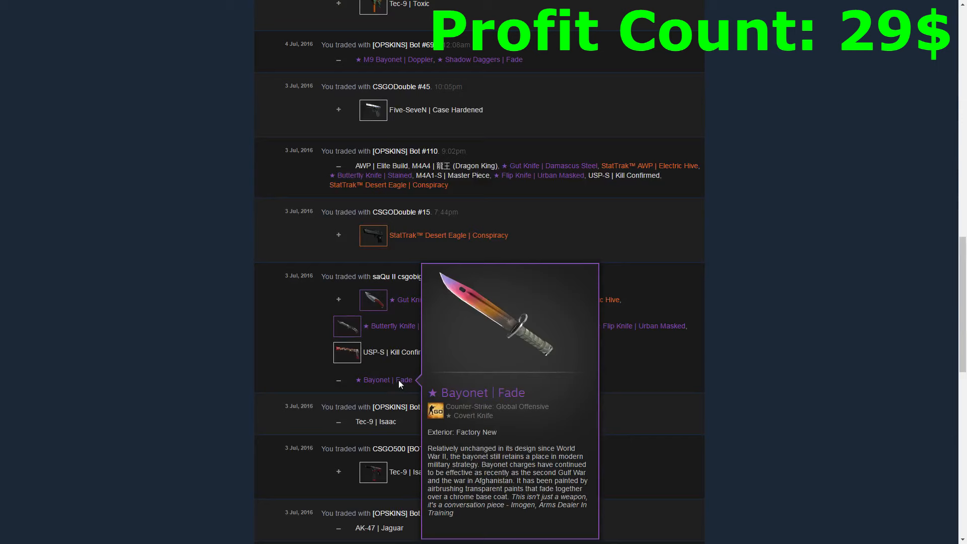
mouse_move(439, 299)
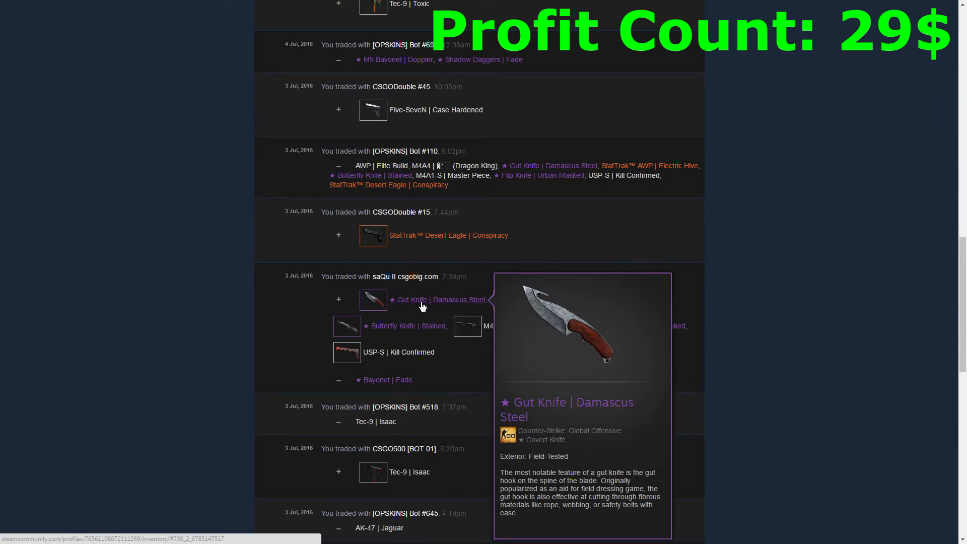
mouse_move(564, 302)
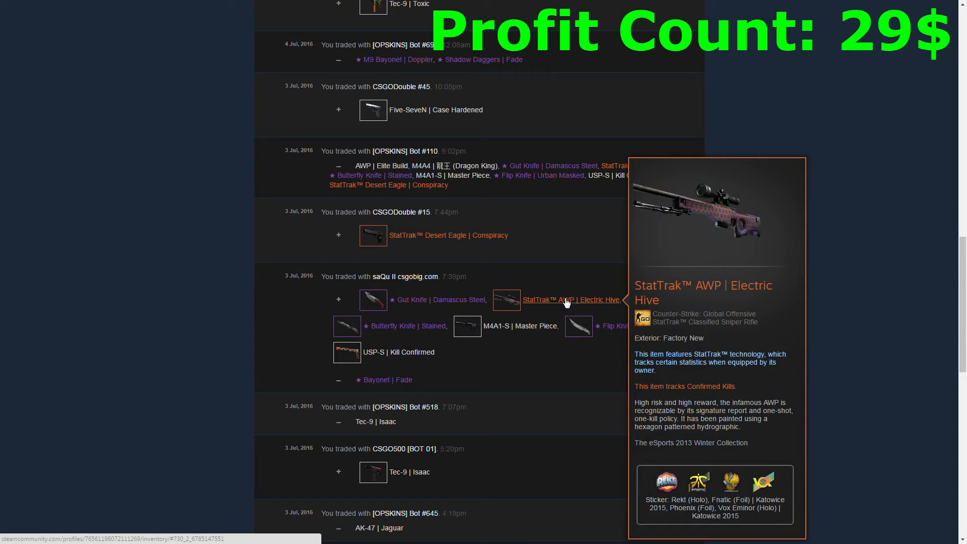
mouse_move(405, 326)
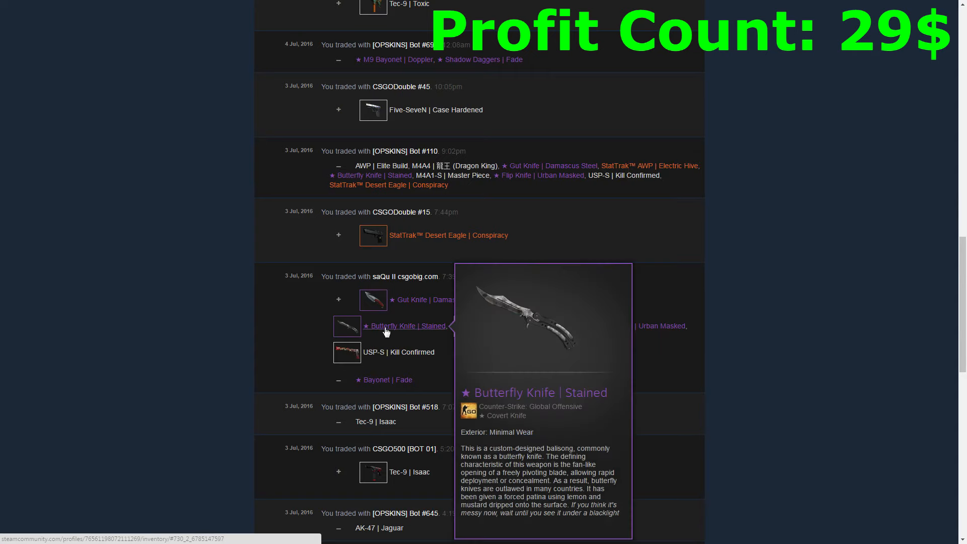
mouse_move(622, 358)
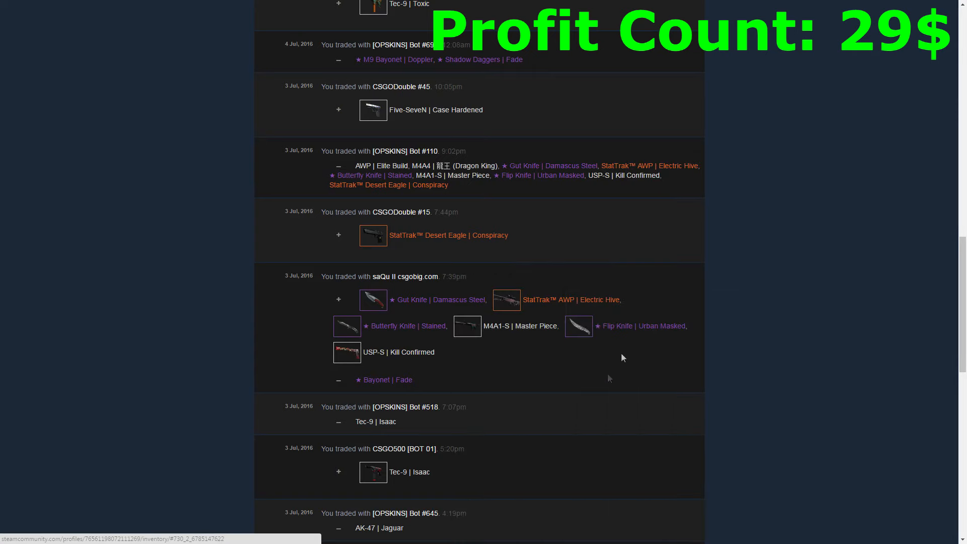
mouse_move(388, 354)
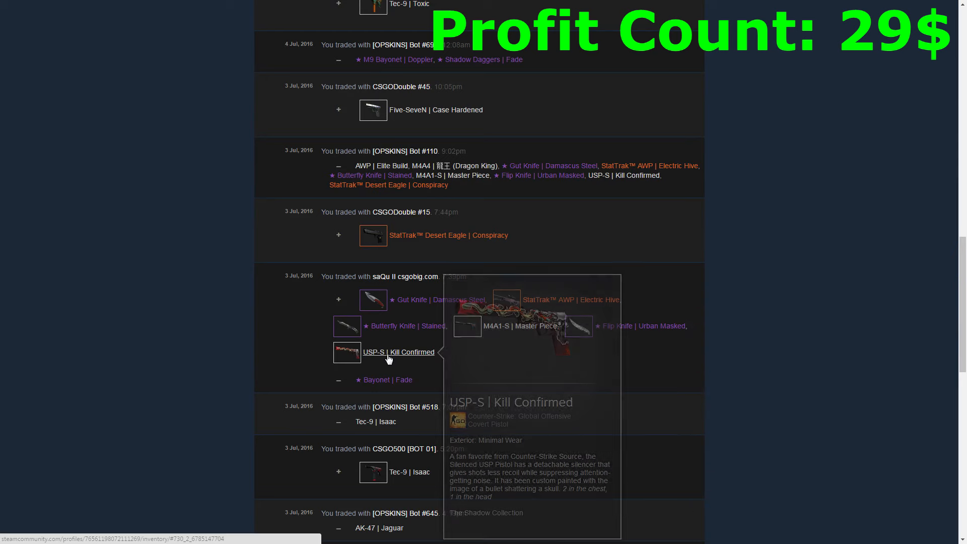
mouse_move(383, 379)
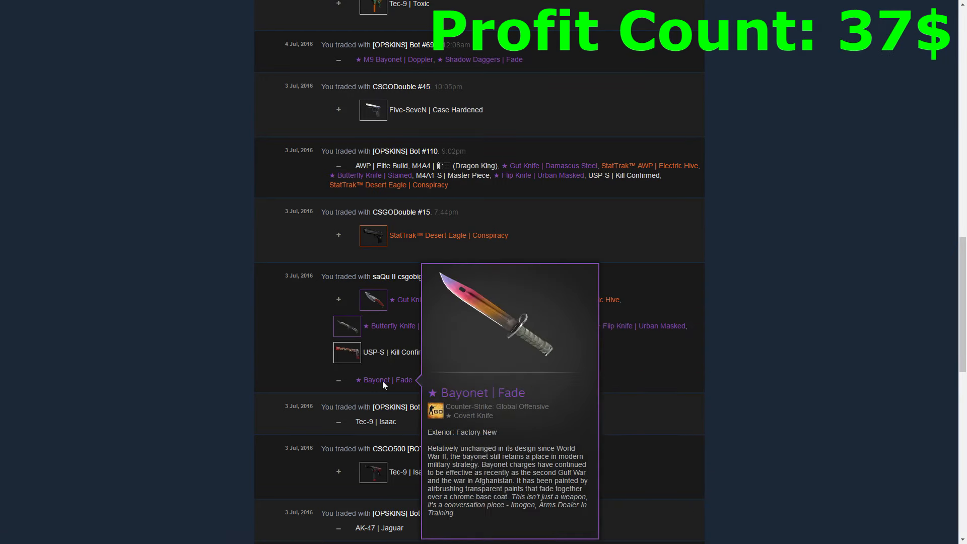
scroll("down", 3)
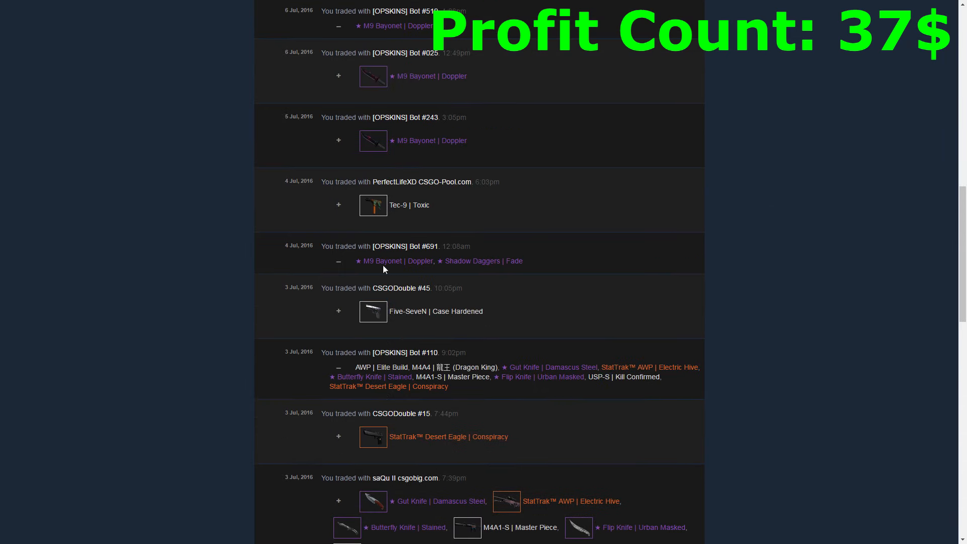
mouse_move(383, 261)
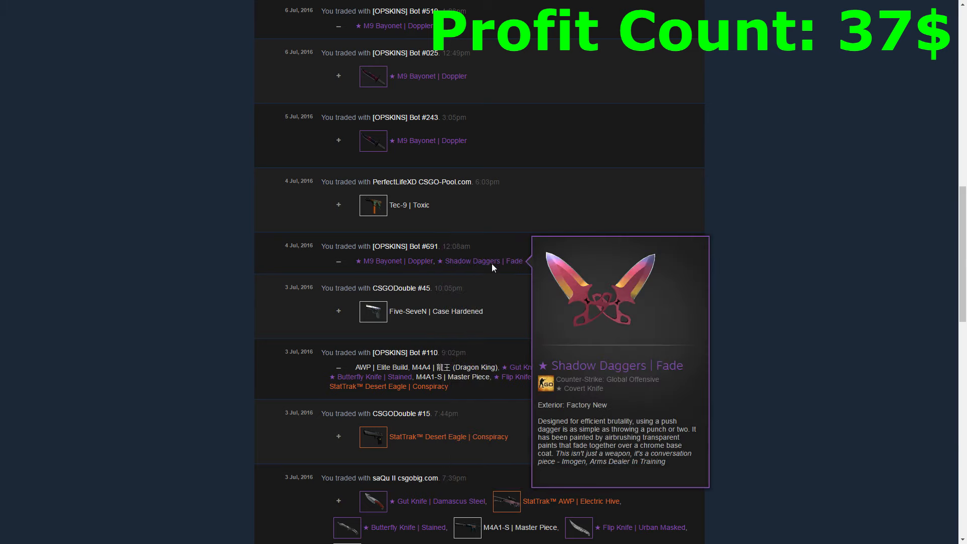
mouse_move(426, 294)
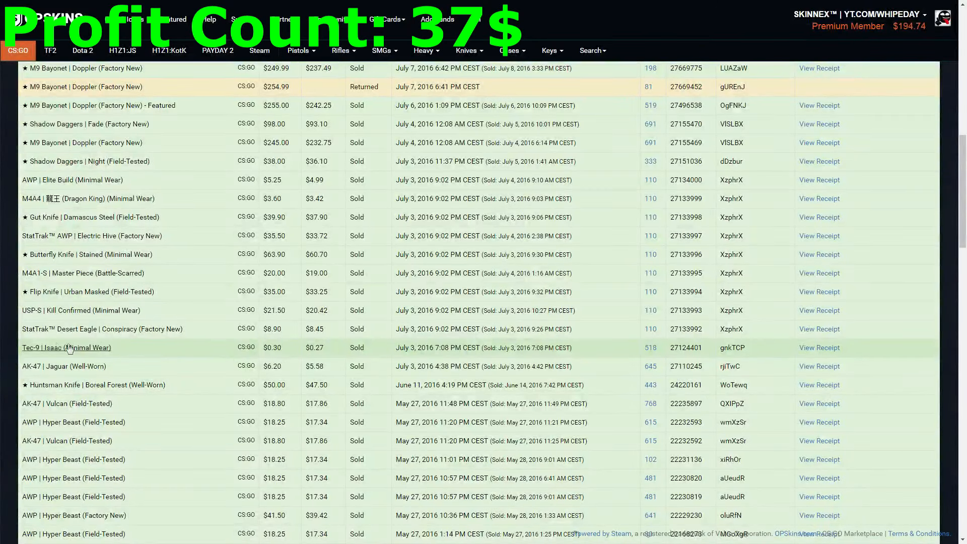
mouse_move(66, 347)
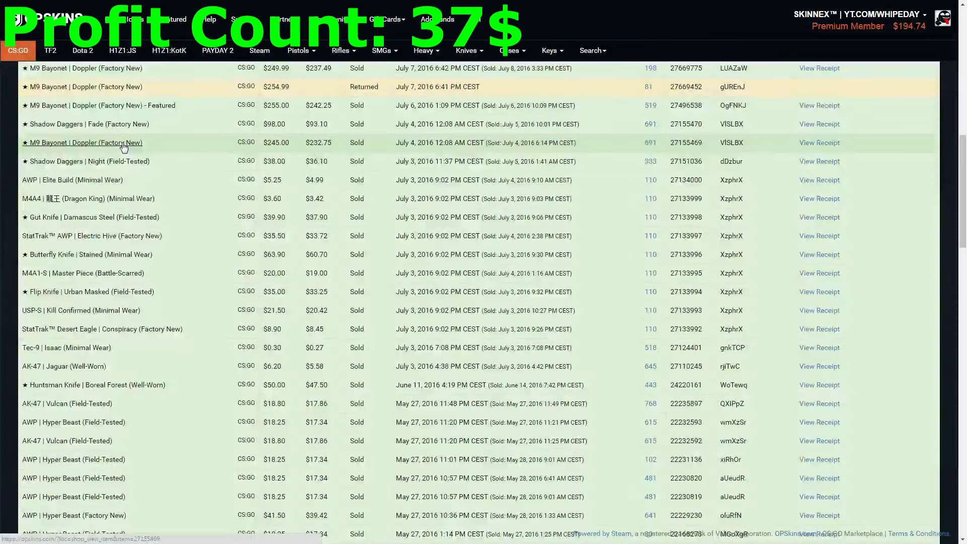
- Select the July 4 M9 Bayonet Doppler listing sold for $245.00 in OPSkins Shop Sales
left_click(81, 143)
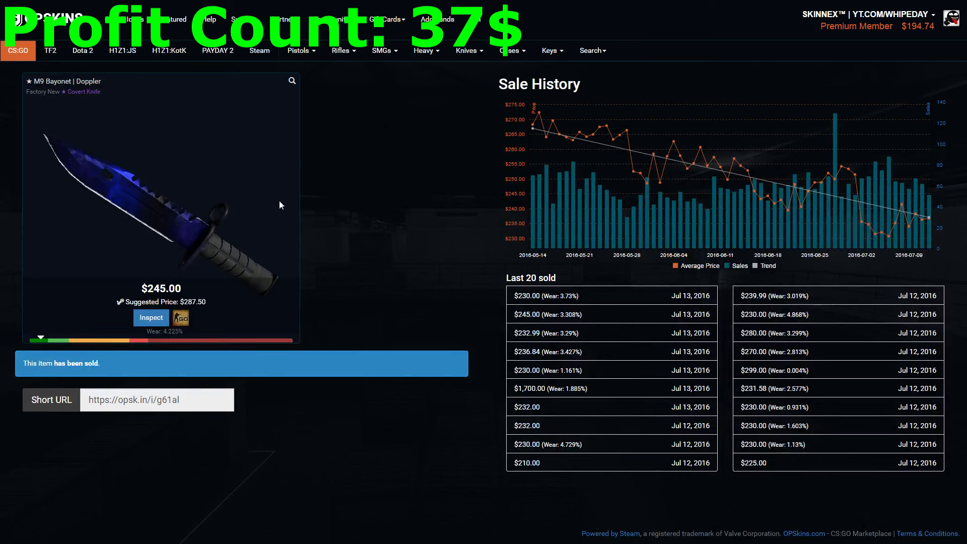
mouse_move(225, 253)
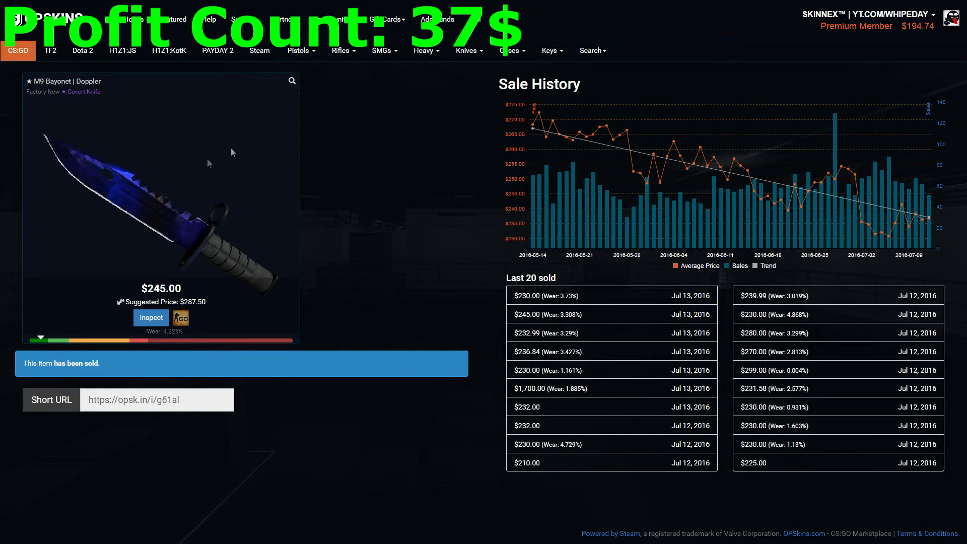
mouse_move(282, 113)
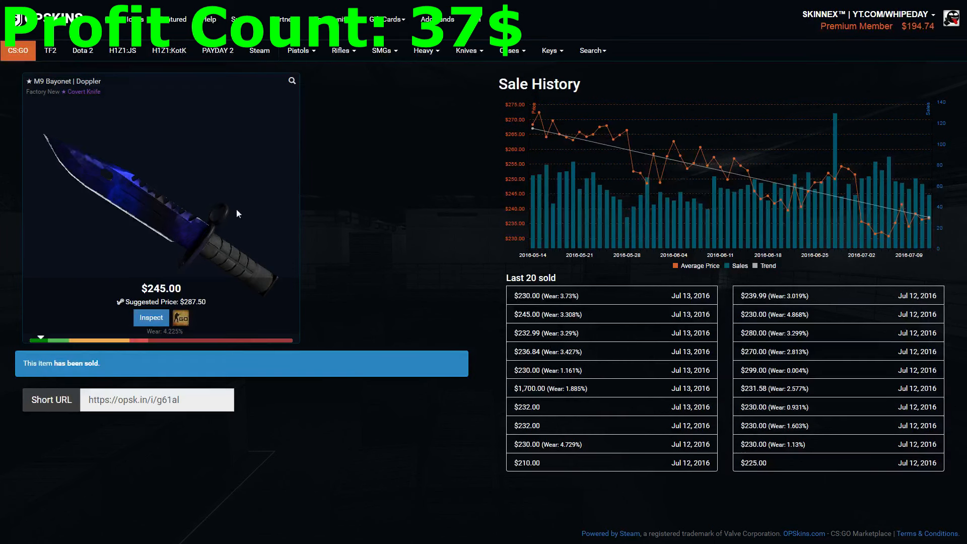
- Review the $245 listing's Sale History chart and Last 20 sold table, then follow the link to bot-held 320,000 Dopplers
scroll("down", 3)
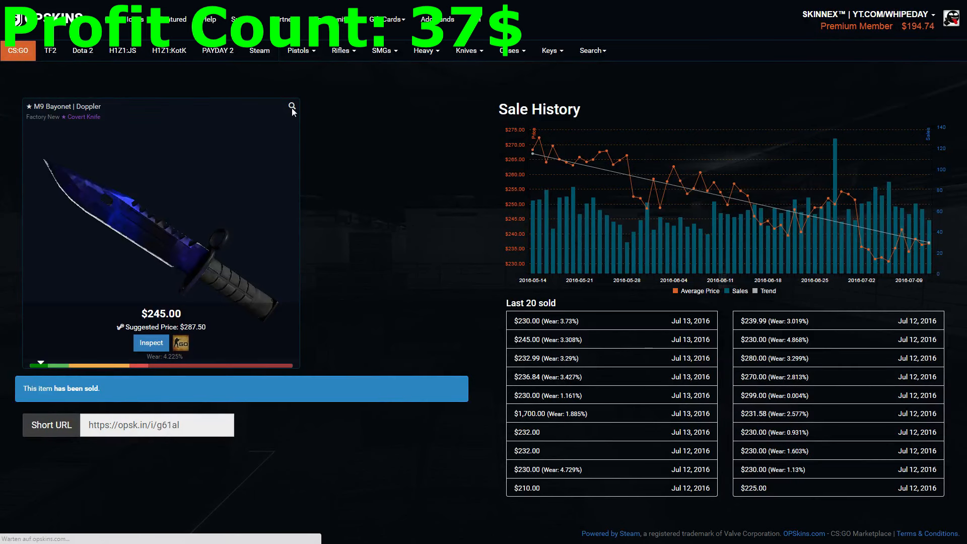
left_click(291, 106)
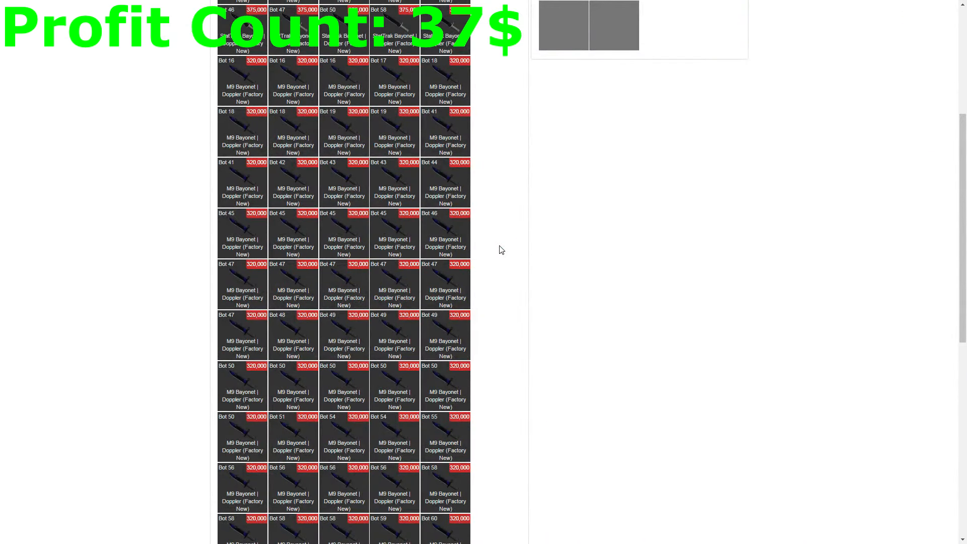
- Scroll the CSGODouble bank's Doppler results showing many M9 Bayonet Doppler (Factory New) at 320,000 credits
scroll("down", 3)
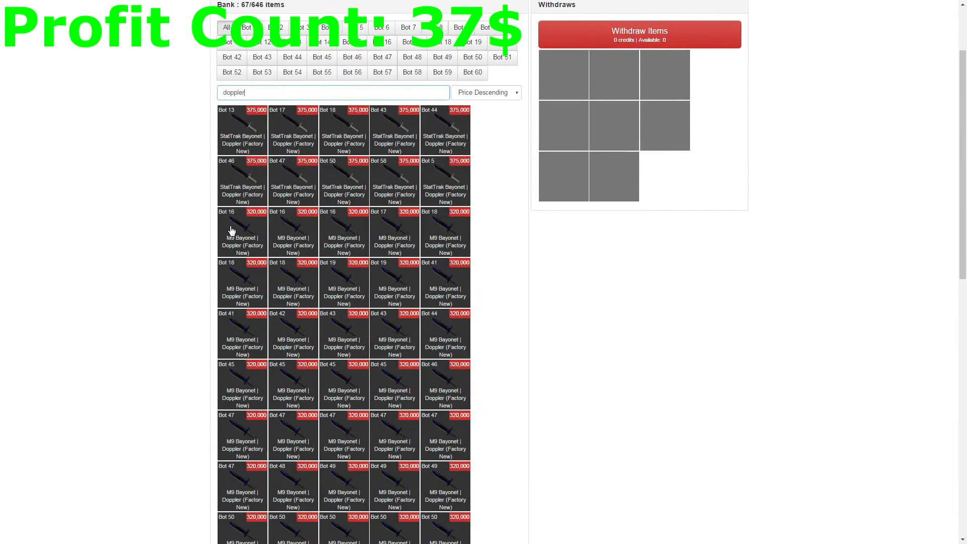
scroll("down", 3)
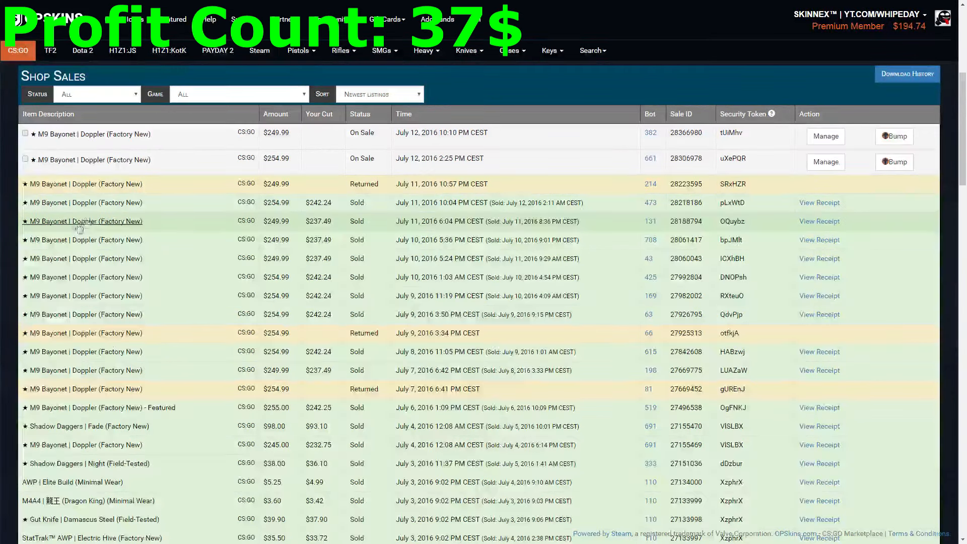
- Expand Item Purchases to show the Shop Purchases history of M9 Bayonet Dopplers bought 5–12 July for $224–$236
scroll("down", 3)
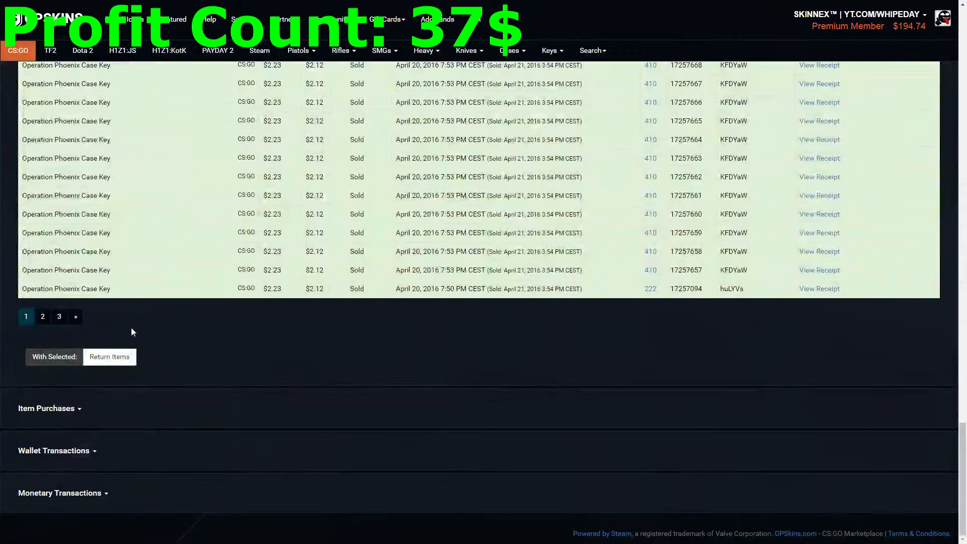
left_click(46, 407)
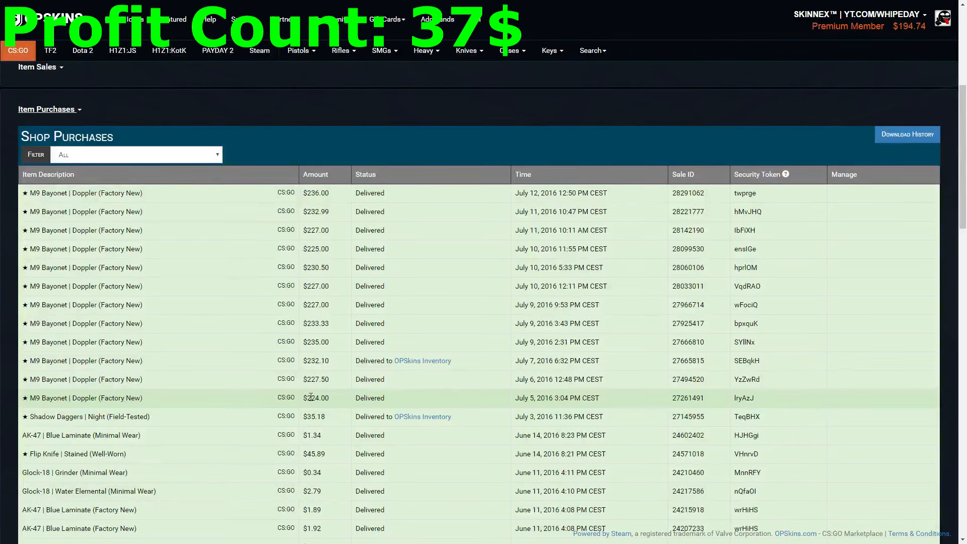
mouse_move(355, 401)
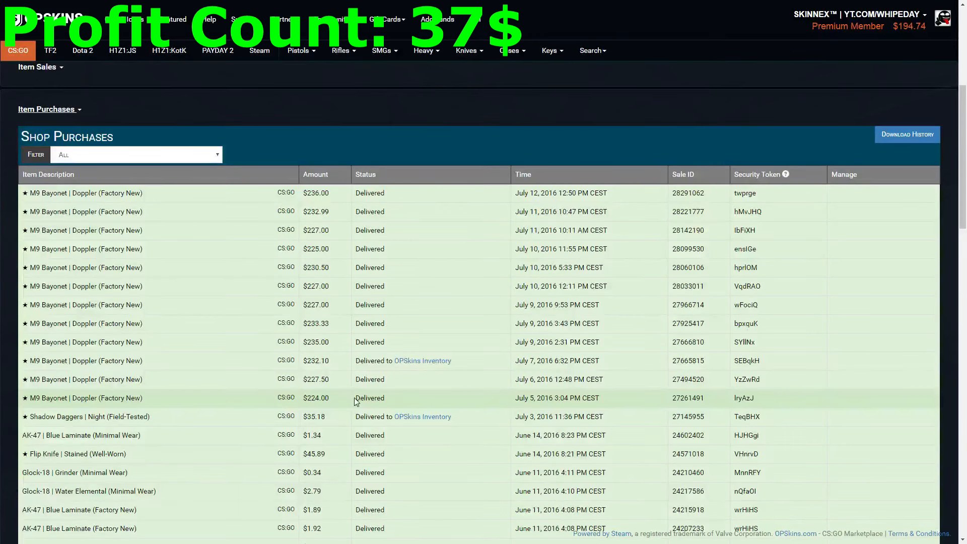
mouse_move(318, 379)
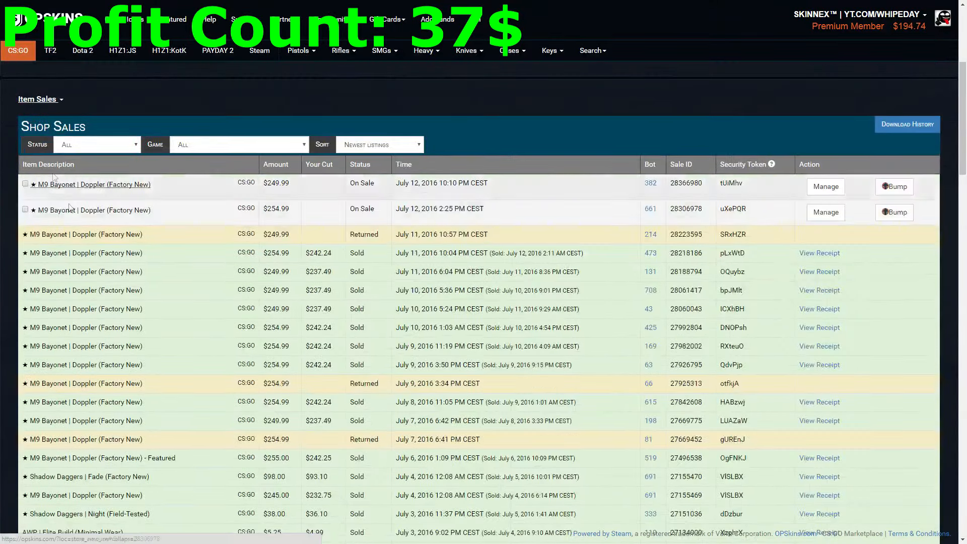
scroll("down", 3)
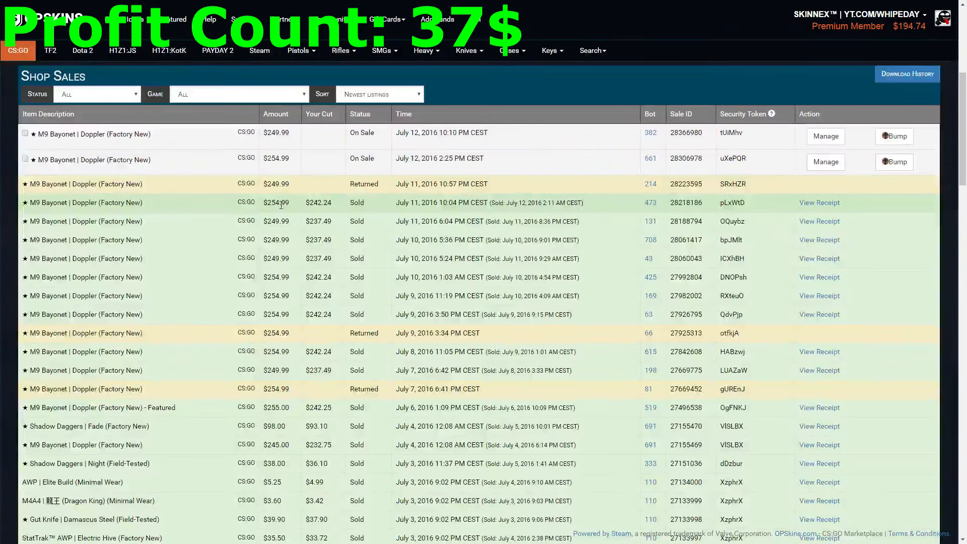
scroll("down", 3)
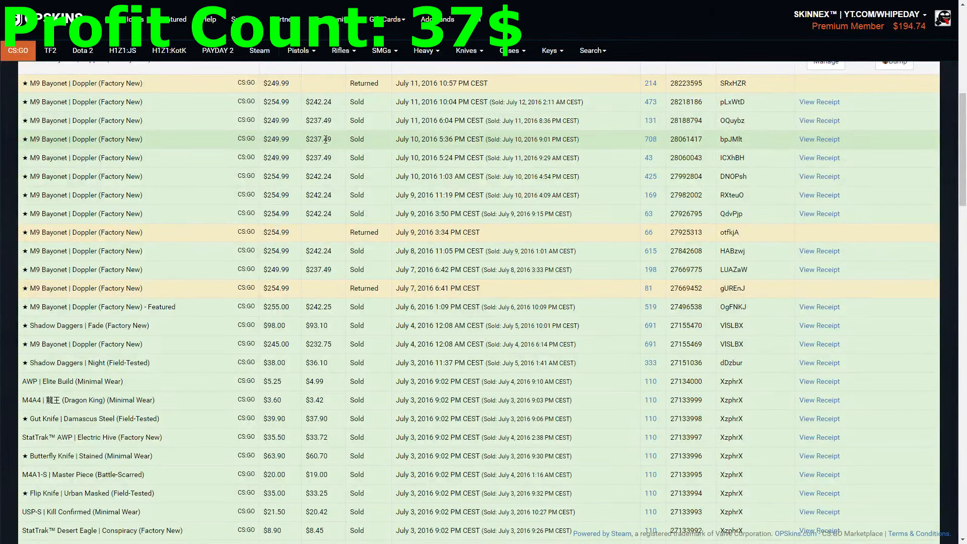
scroll("down", 3)
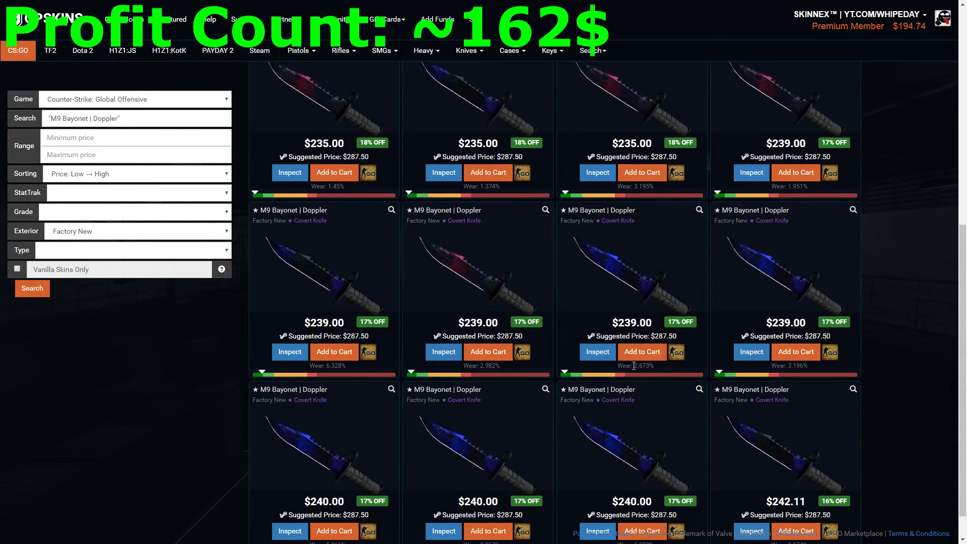
scroll("down", 3)
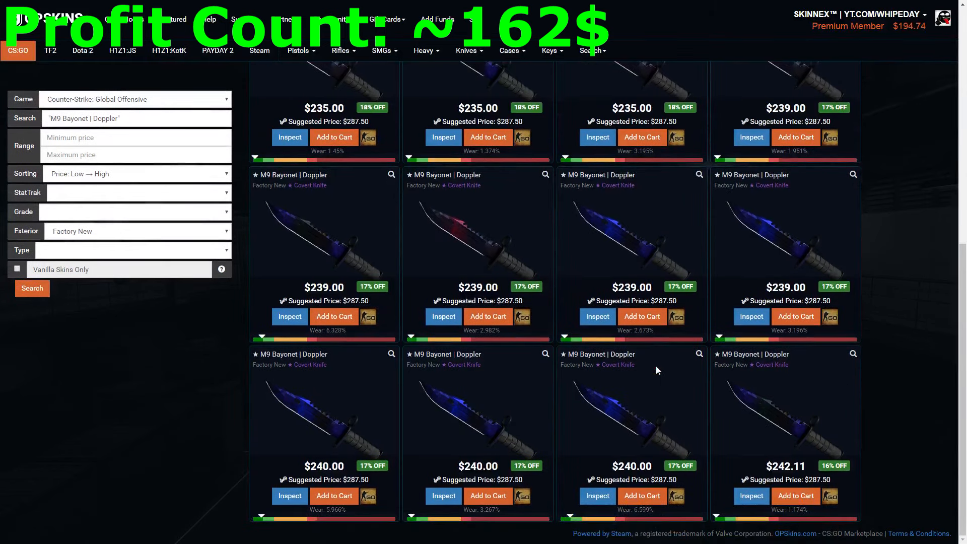
scroll("down", 3)
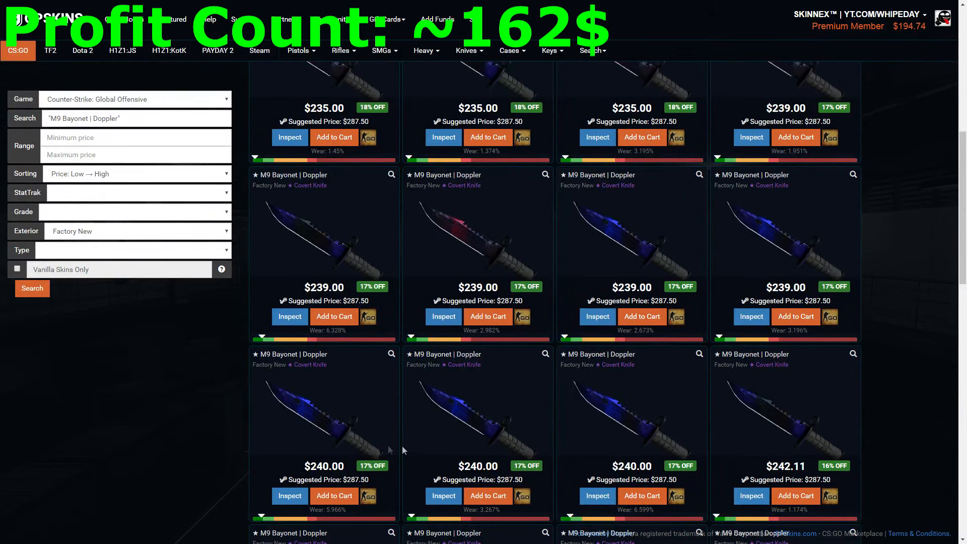
scroll("down", 3)
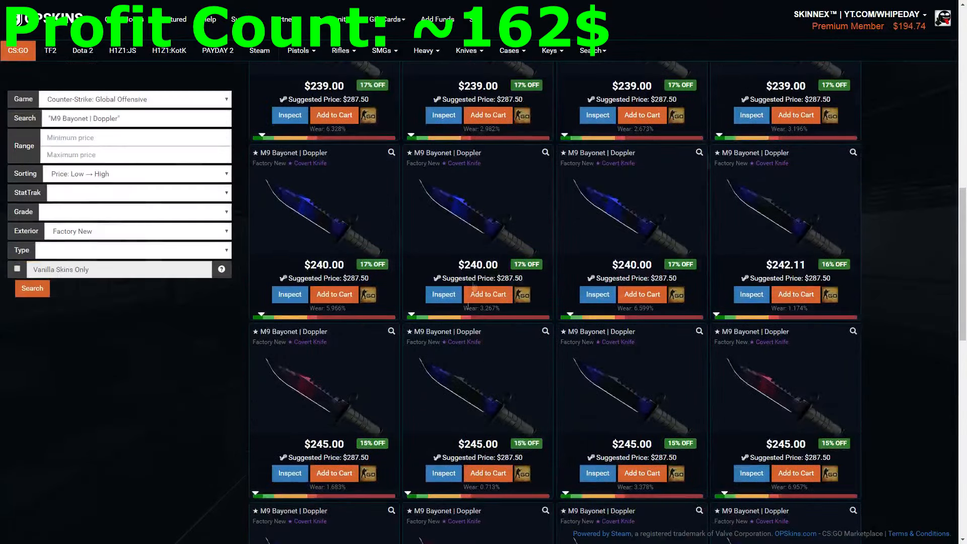
scroll("down", 3)
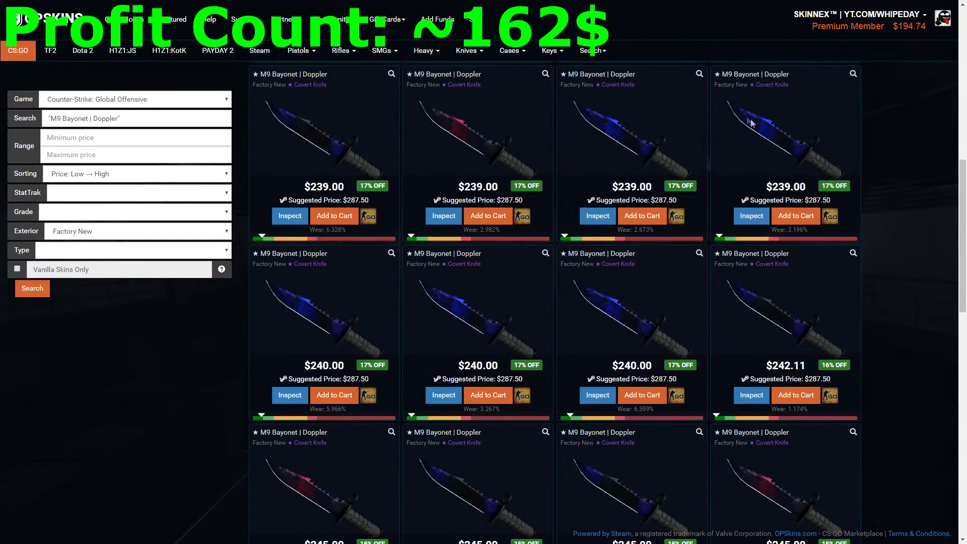
mouse_move(332, 299)
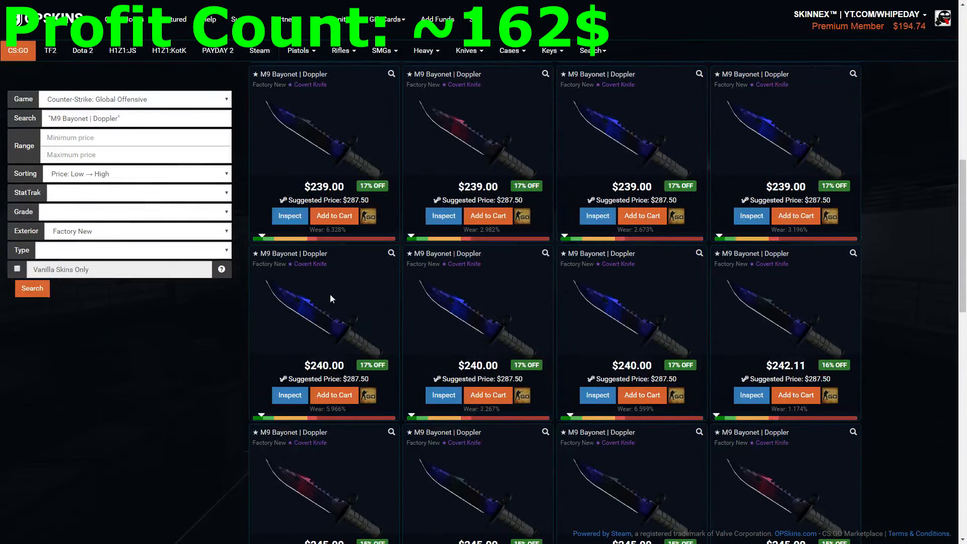
scroll("down", 3)
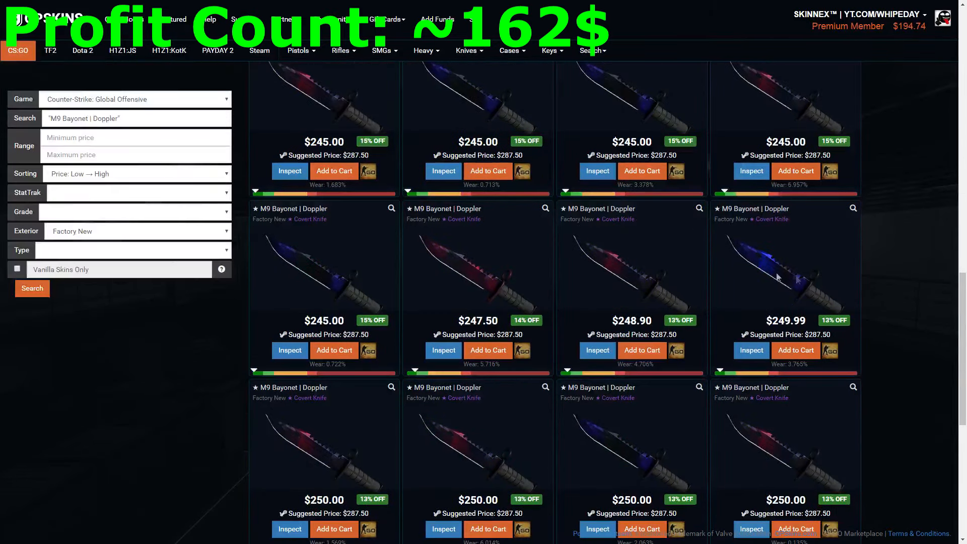
scroll("down", 3)
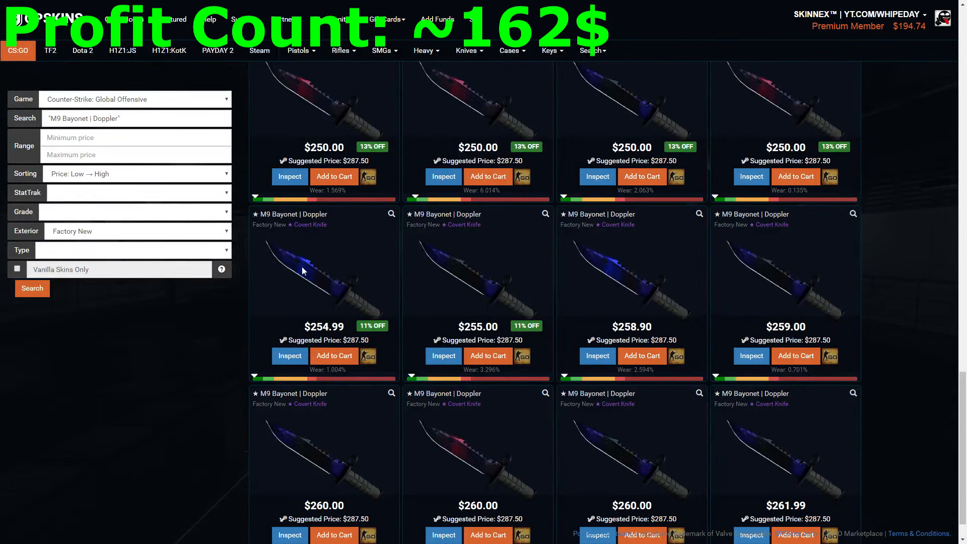
scroll("down", 3)
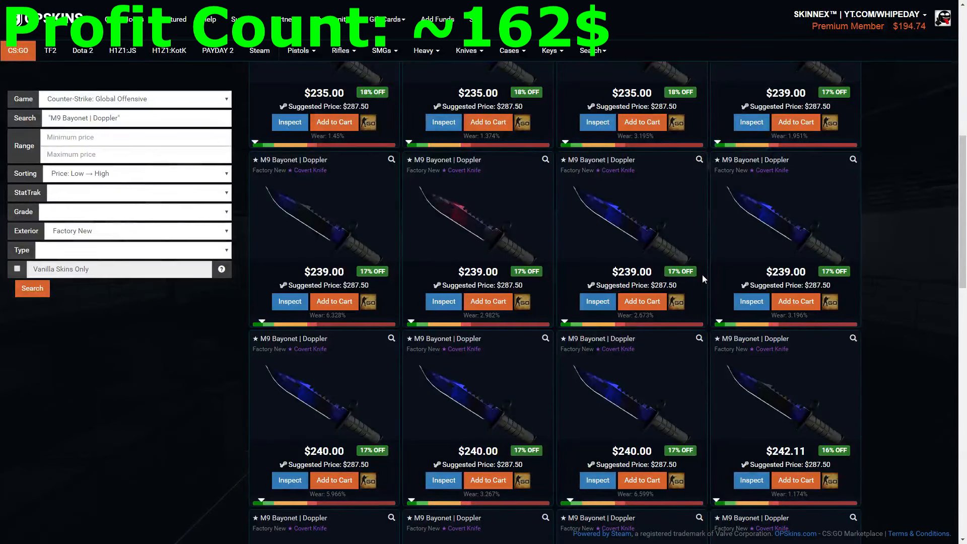
mouse_move(787, 231)
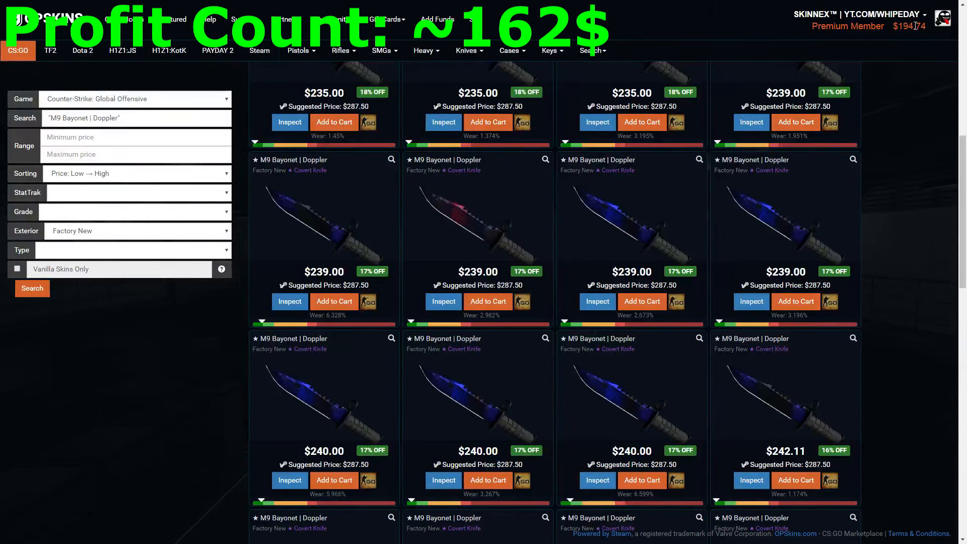
mouse_move(879, 87)
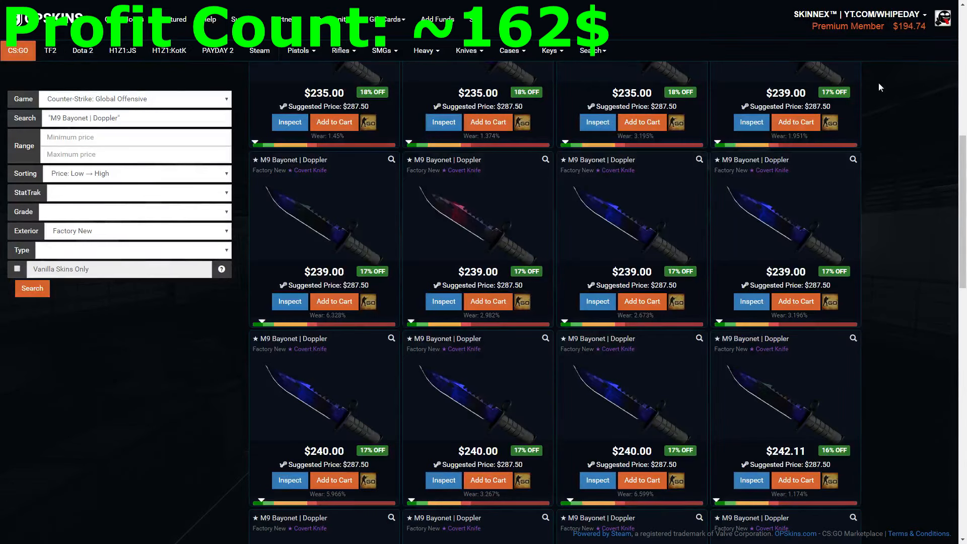
scroll("down", 3)
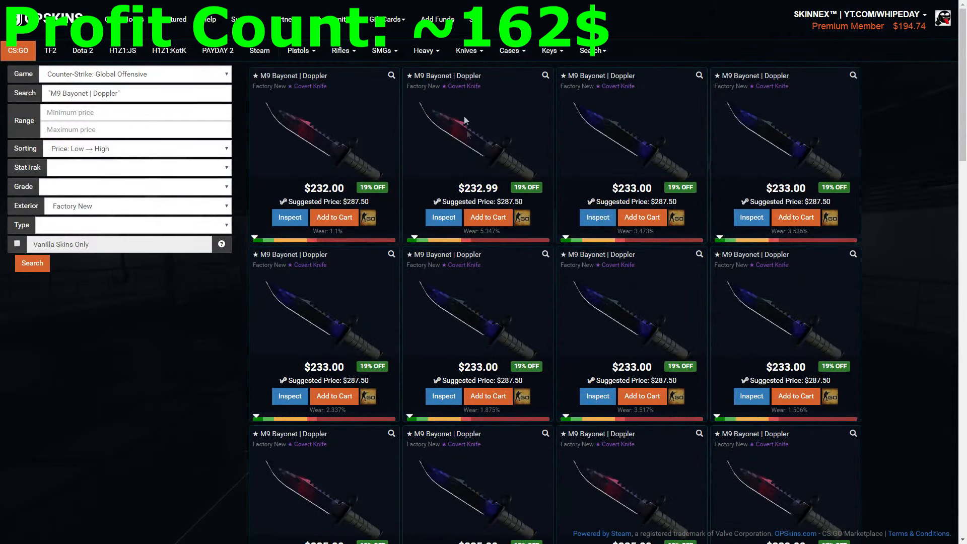
scroll("down", 3)
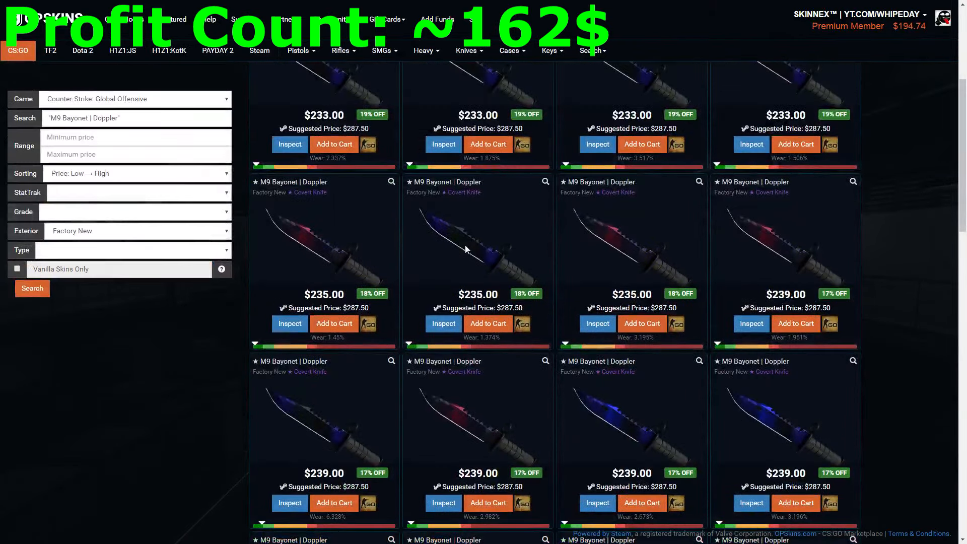
scroll("down", 3)
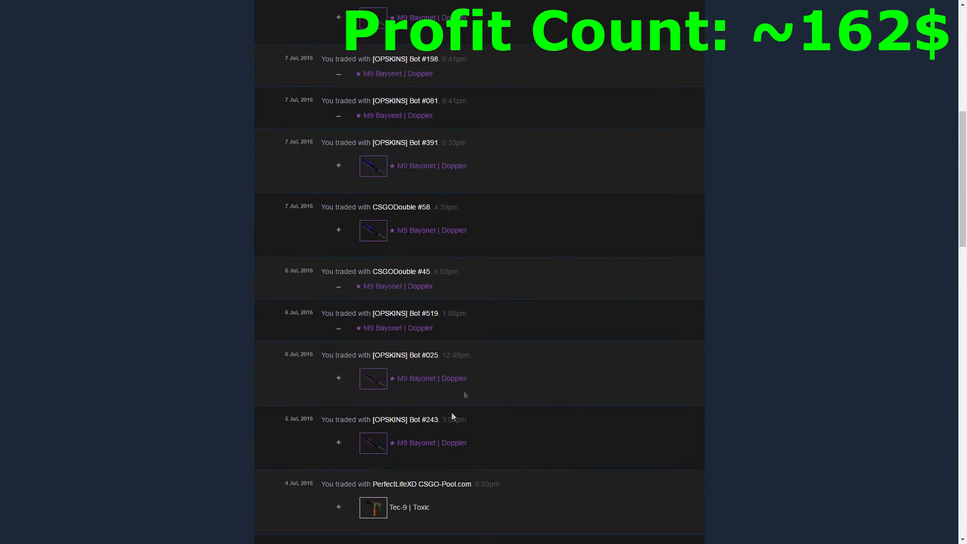
- Scroll through the 10–12 July 2016 M9 Bayonet Doppler trades with OPSkins and CSGODouble bots, returning to page 1
scroll("down", 3)
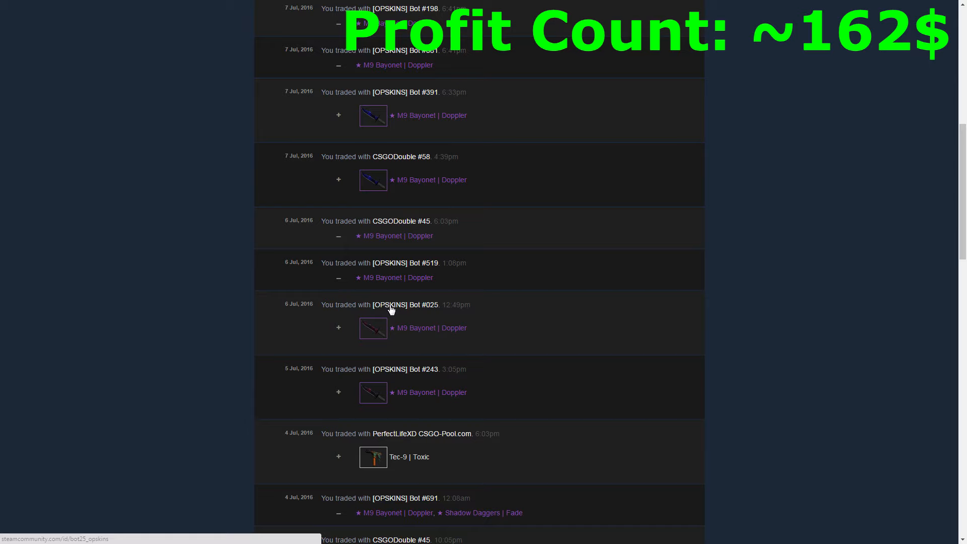
scroll("down", 3)
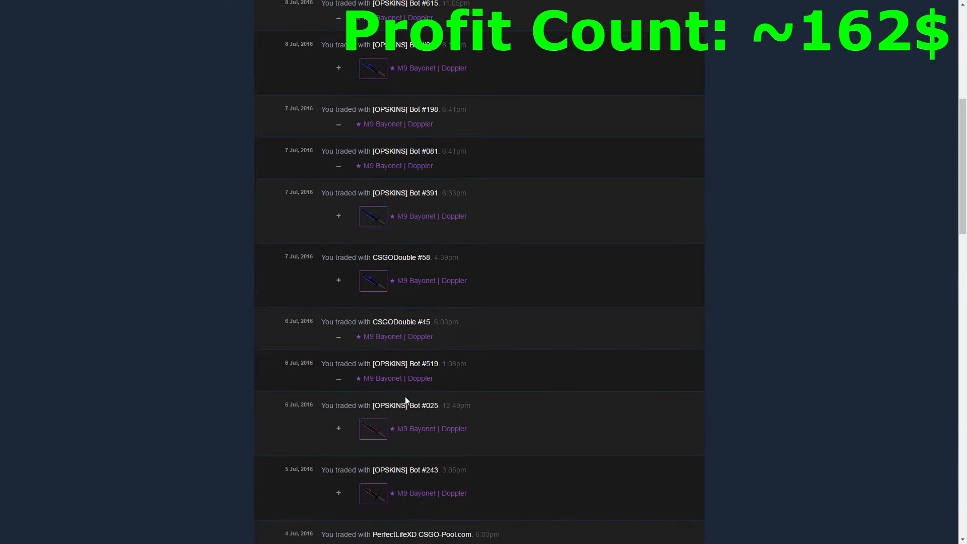
scroll("down", 3)
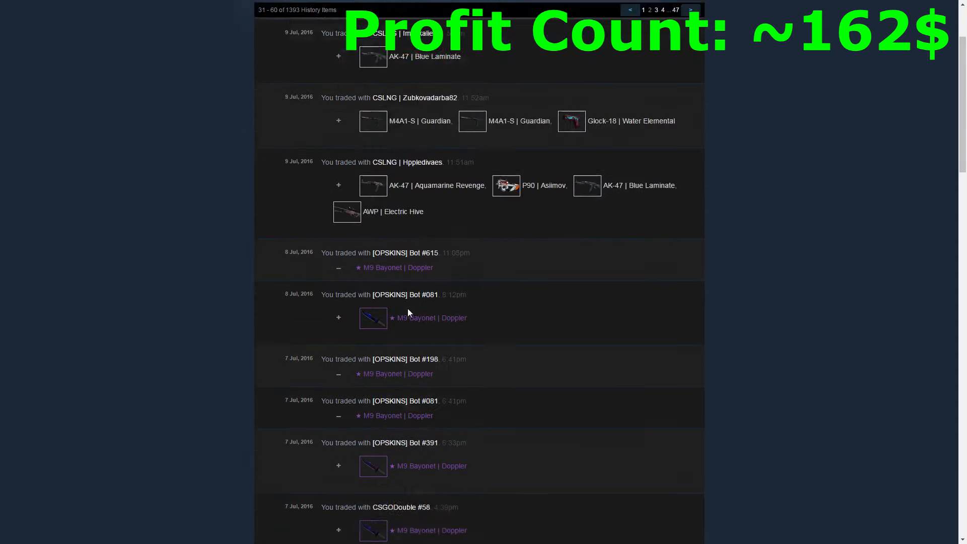
scroll("down", 3)
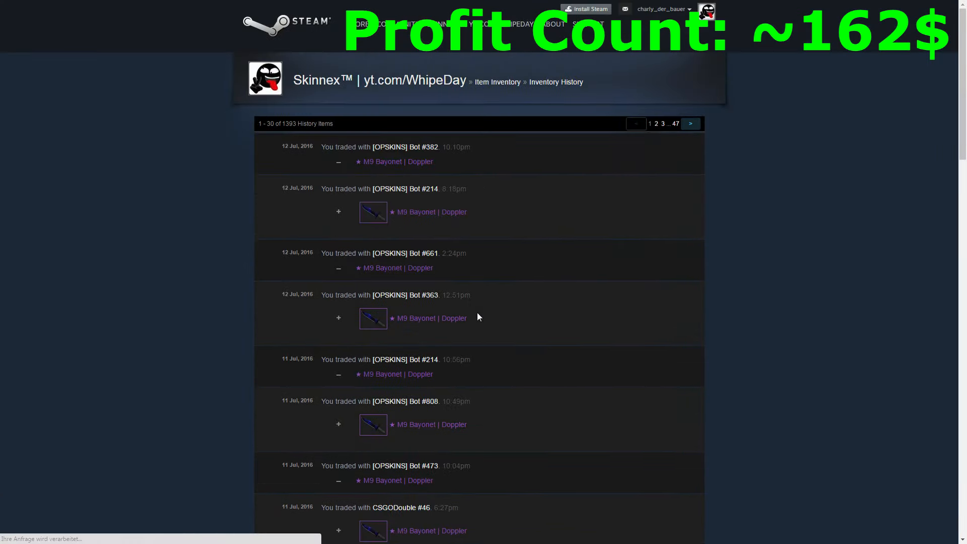
scroll("down", 3)
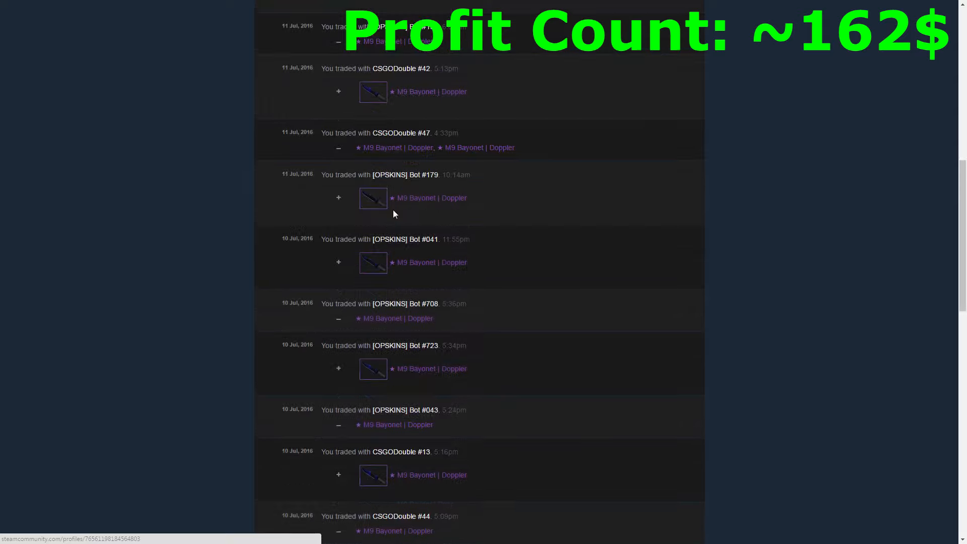
scroll("up", 3)
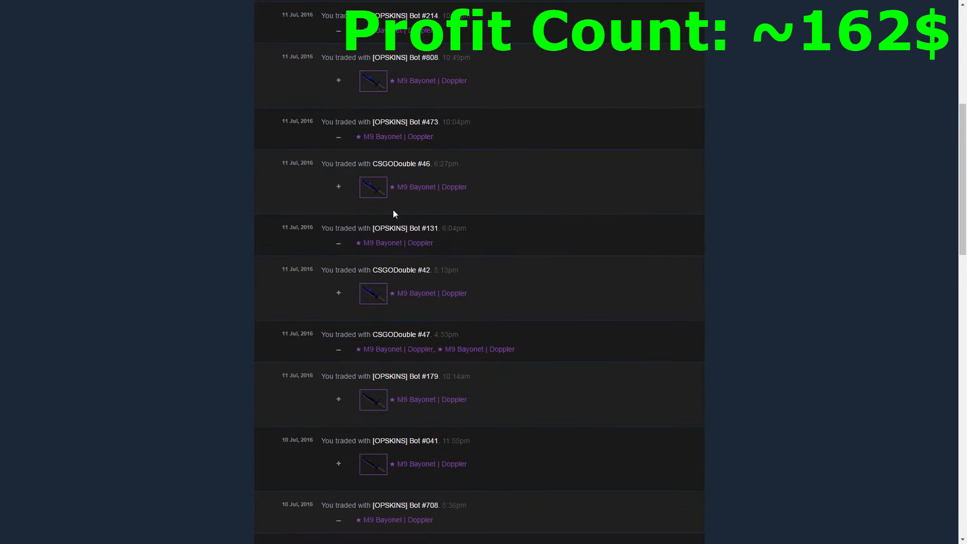